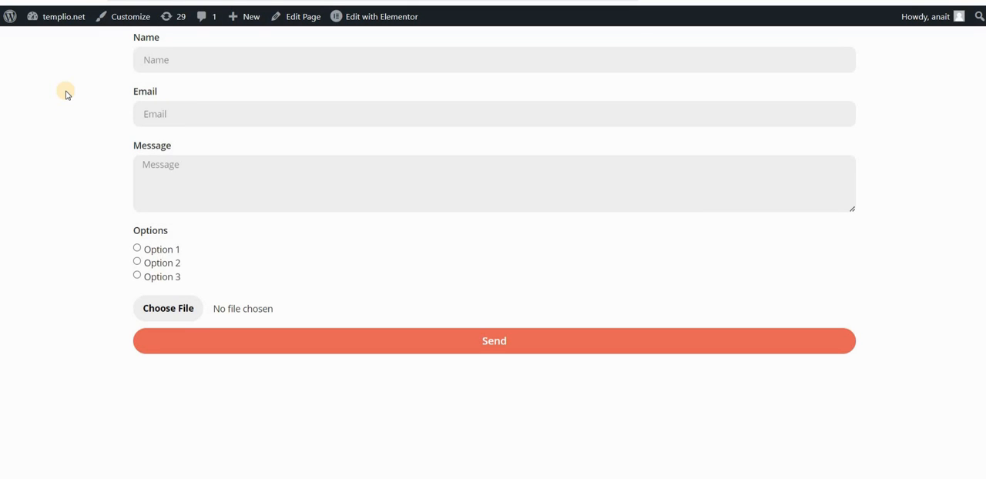
{"action": "mouse_move", "coordinate": [114, 81]}
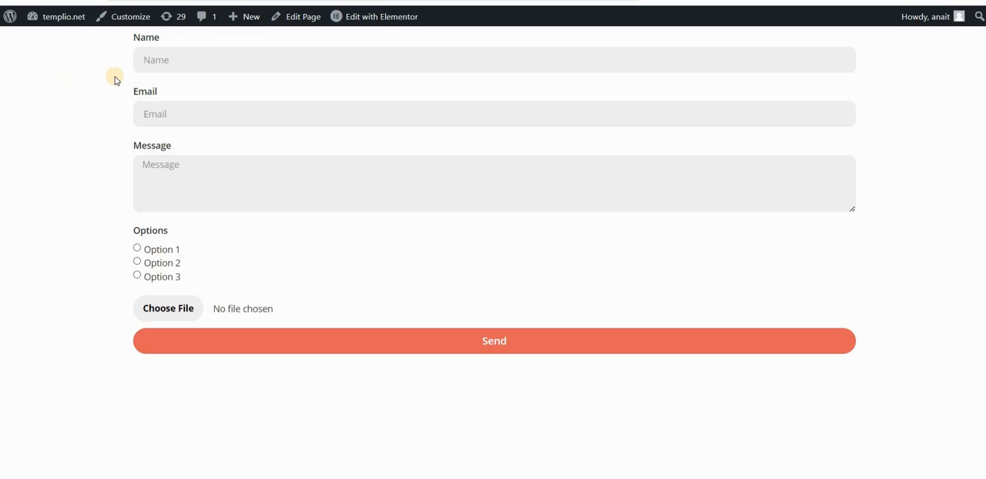
{"action": "mouse_move", "coordinate": [107, 179]}
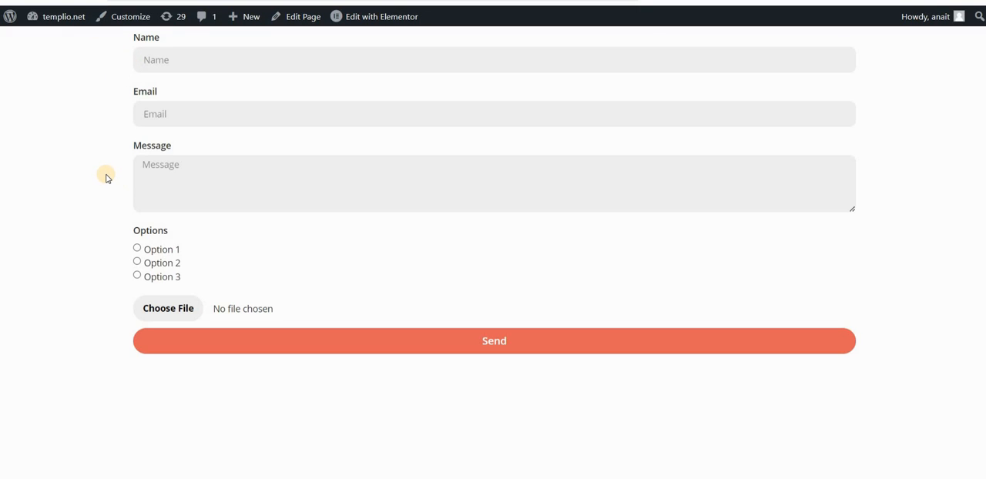
{"action": "mouse_move", "coordinate": [191, 74]}
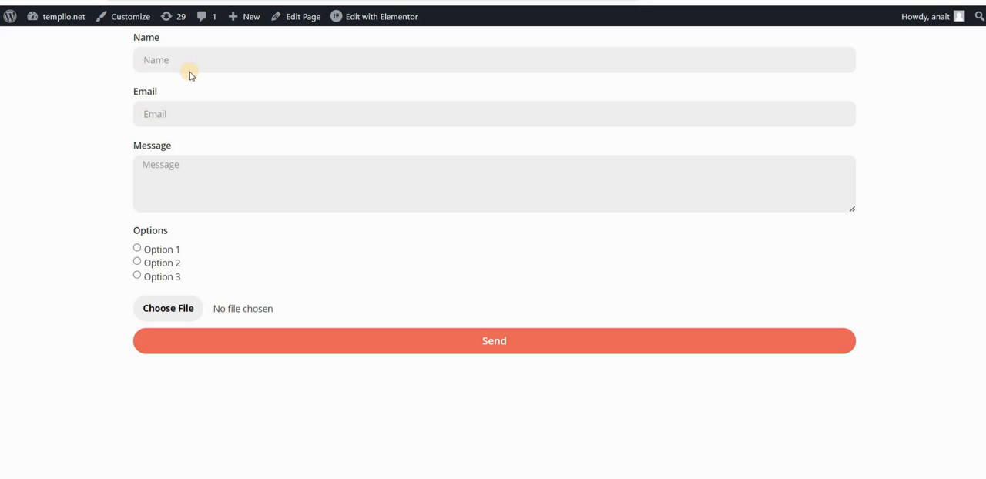
{"action": "mouse_move", "coordinate": [148, 98]}
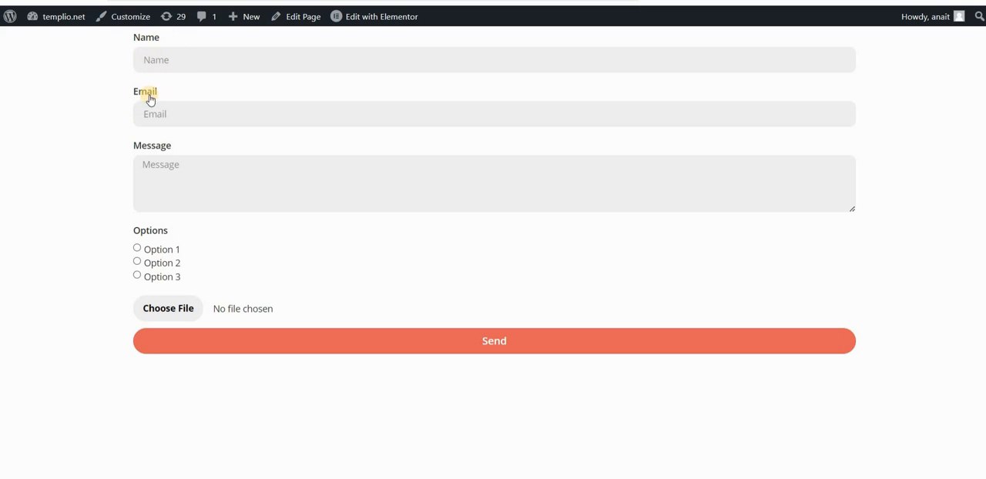
{"action": "mouse_move", "coordinate": [150, 314]}
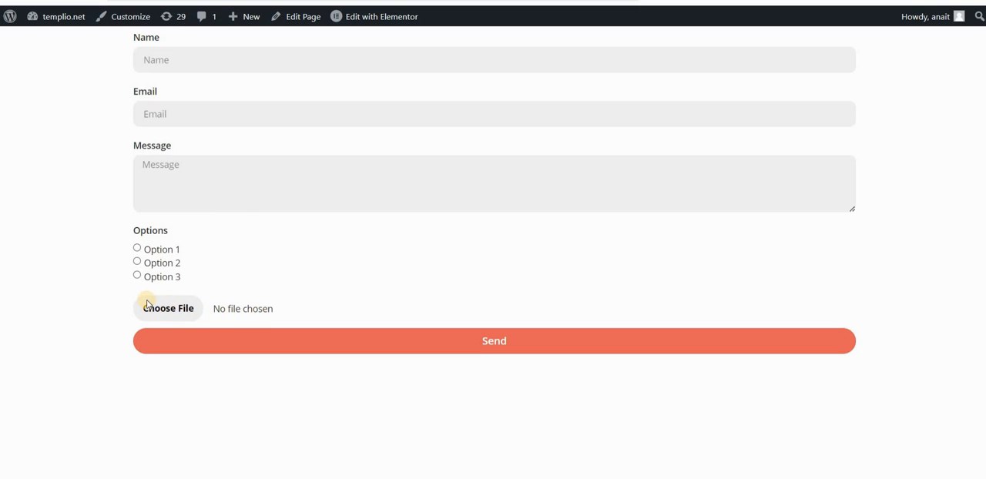
{"action": "mouse_move", "coordinate": [86, 277]}
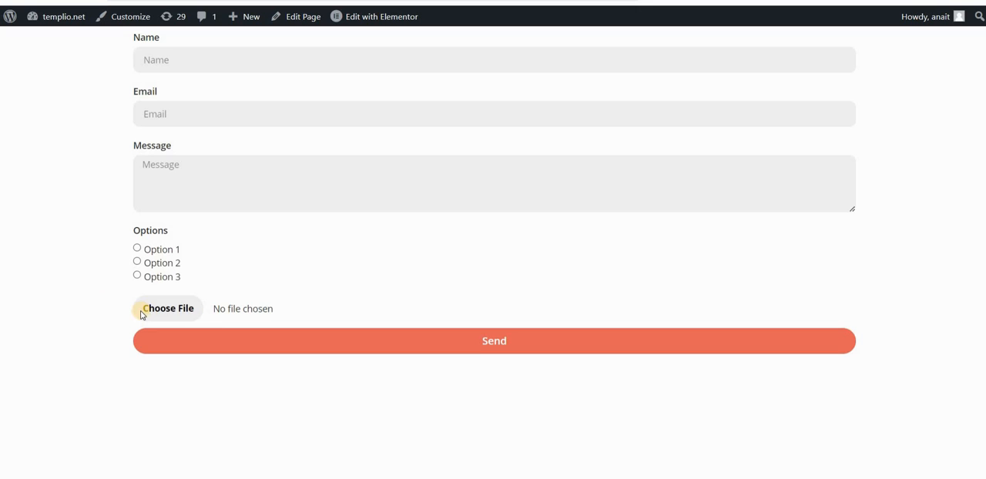
{"action": "mouse_move", "coordinate": [225, 314]}
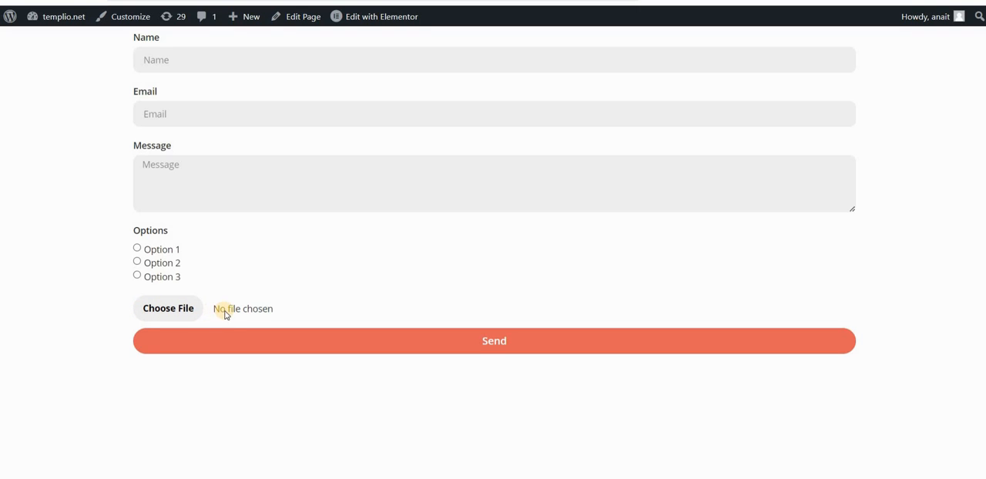
{"action": "mouse_move", "coordinate": [102, 299]}
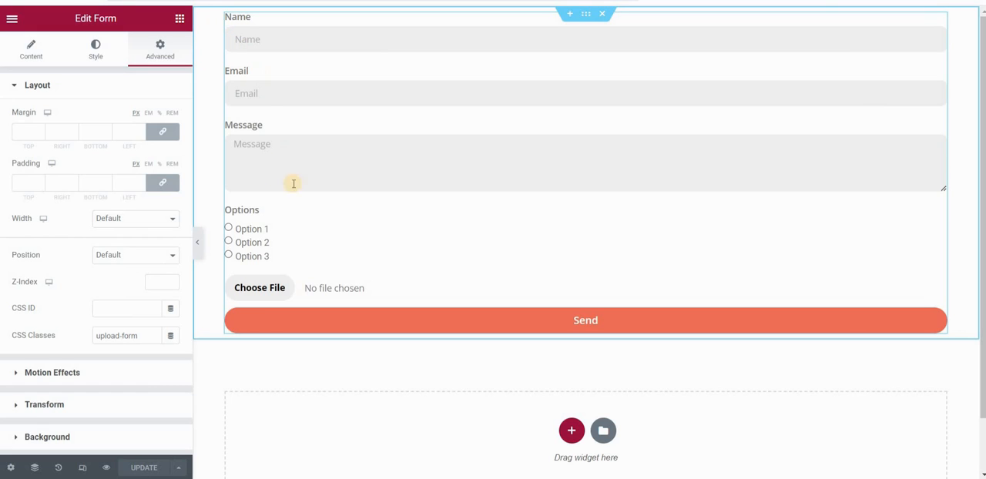
{"action": "mouse_move", "coordinate": [203, 293]}
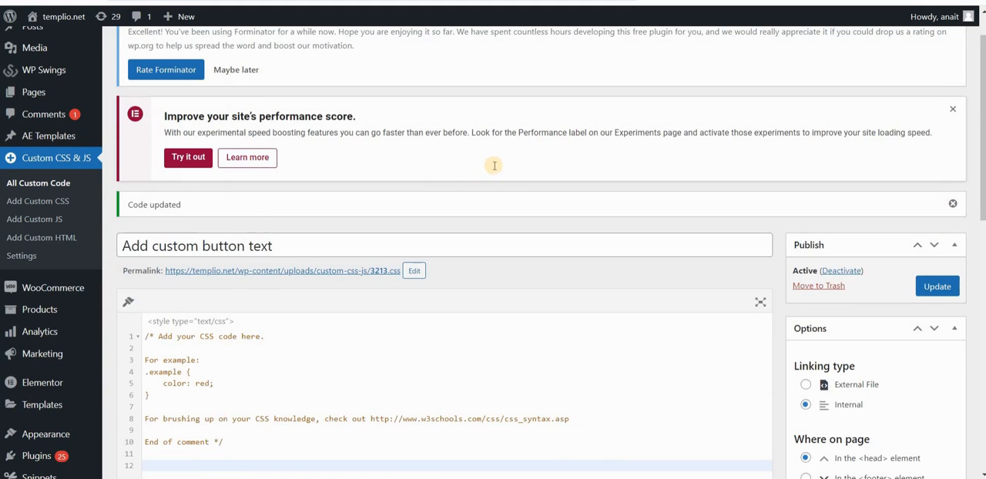
- Scroll down to the code editor of the 'Add custom button text' CSS snippet
{"action": "scroll", "scroll_direction": "down", "scroll_amount": 3}
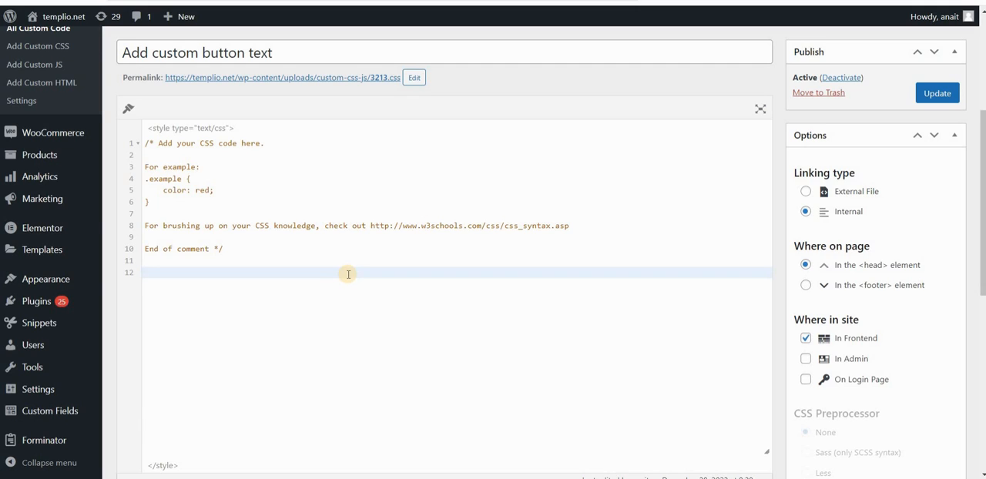
- Write the selector .upload-form .elementor-field-type-upload input[type="file"]::before for a new rule
{"action": "type", "text": "."}
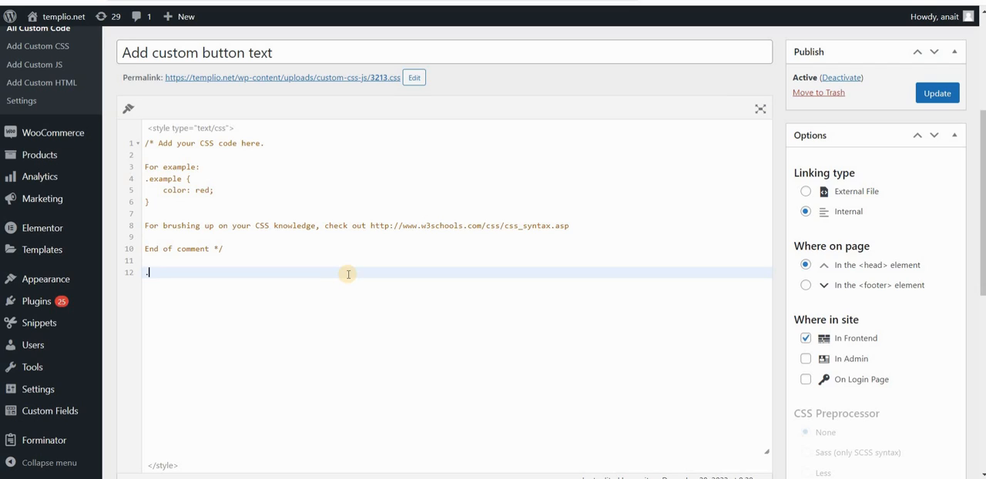
{"action": "type", "text": ".upload-"}
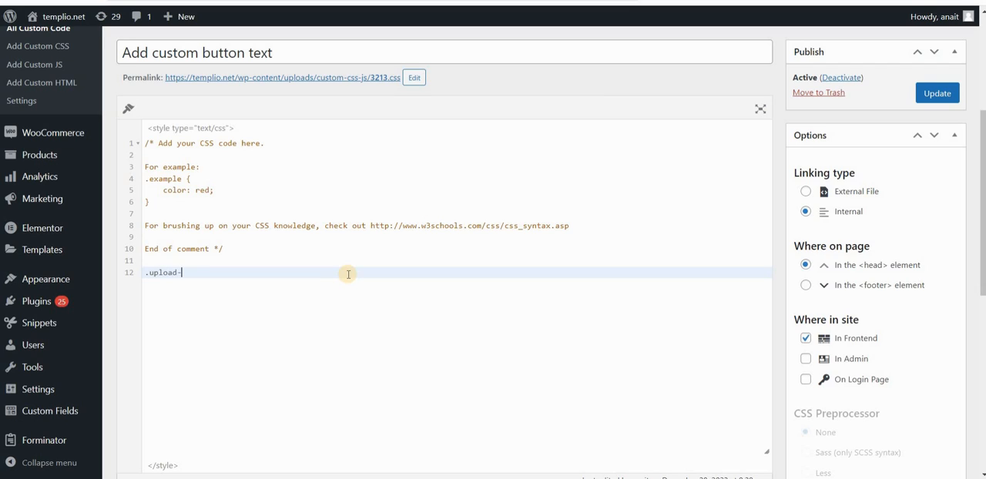
{"action": "type", "text": "form ."}
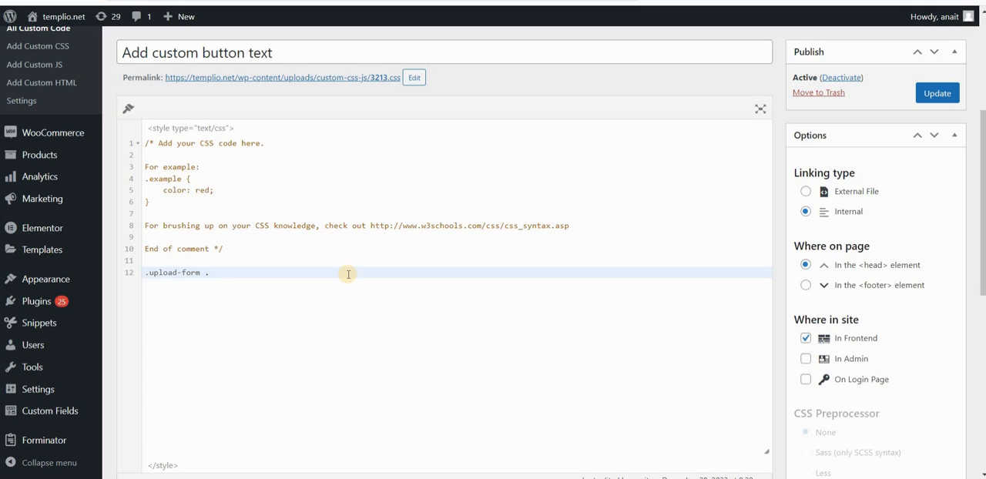
{"action": "type", "text": ".elementor-field-t"}
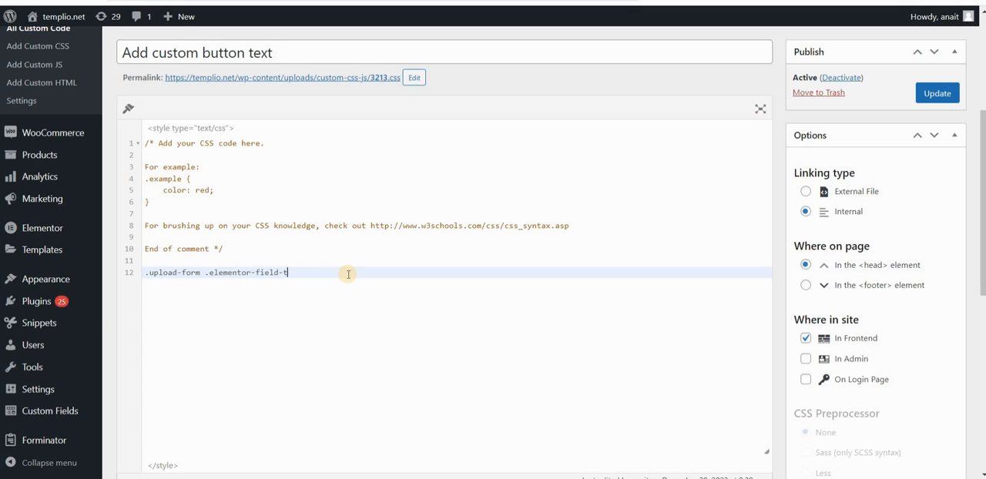
{"action": "type", "text": "ype-upload input"}
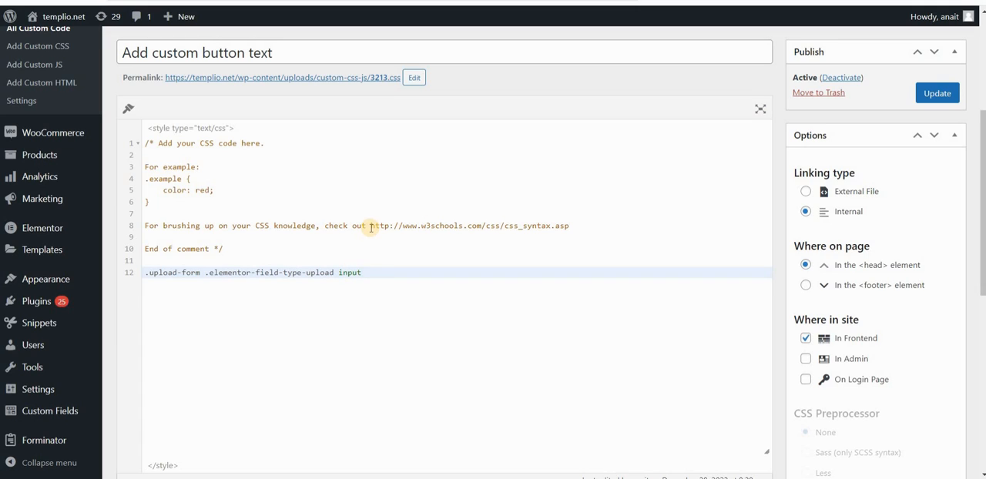
{"action": "type", "text": "[type="}
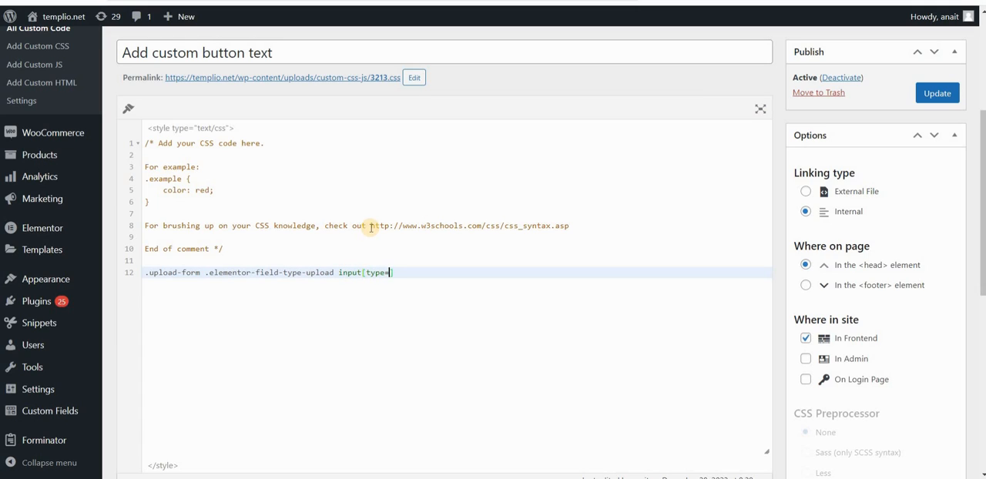
{"action": "type", "text": "\"file\""}
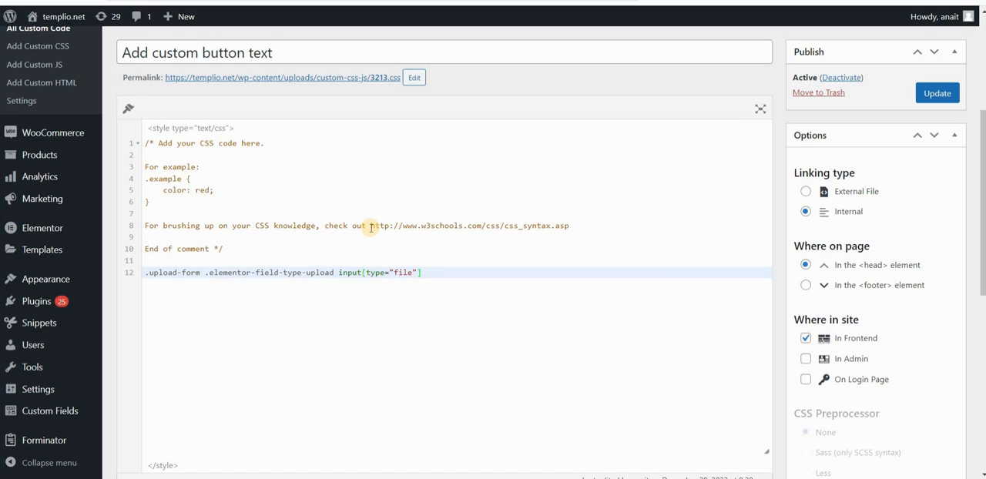
{"action": "type", "text": "::befor"}
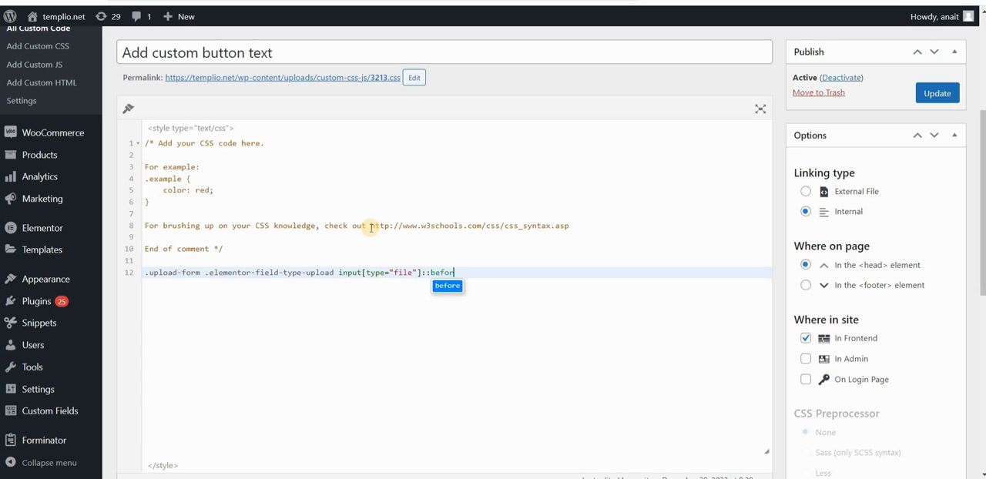
{"action": "type", "text": "e{"}
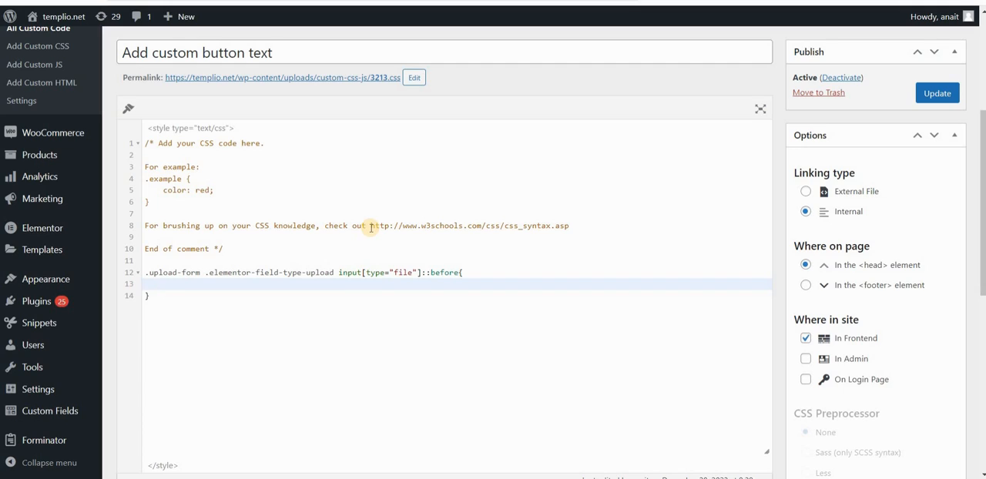
- Give the ::before rule content 'Browse files', grey background, padding 10px 15px and border-radius 20px
{"action": "type", "text": "content: '"}
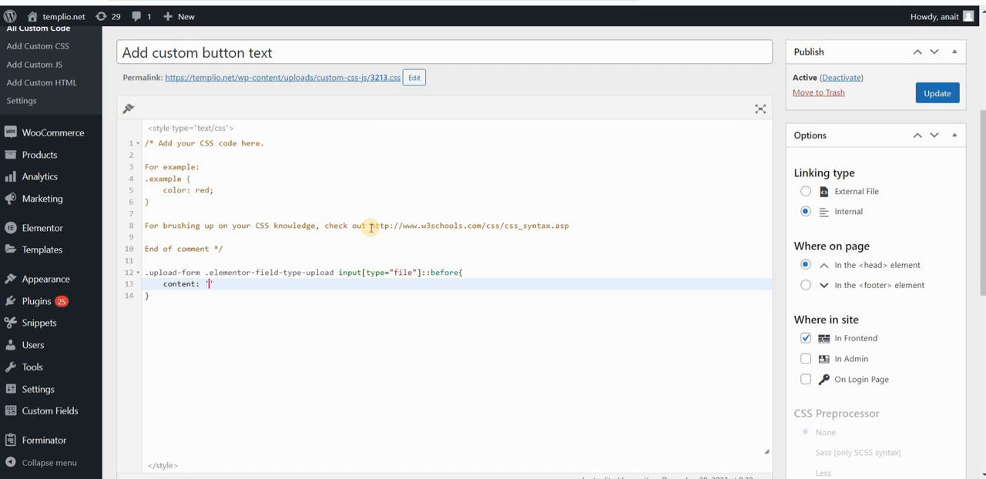
{"action": "type", "text": "D"}
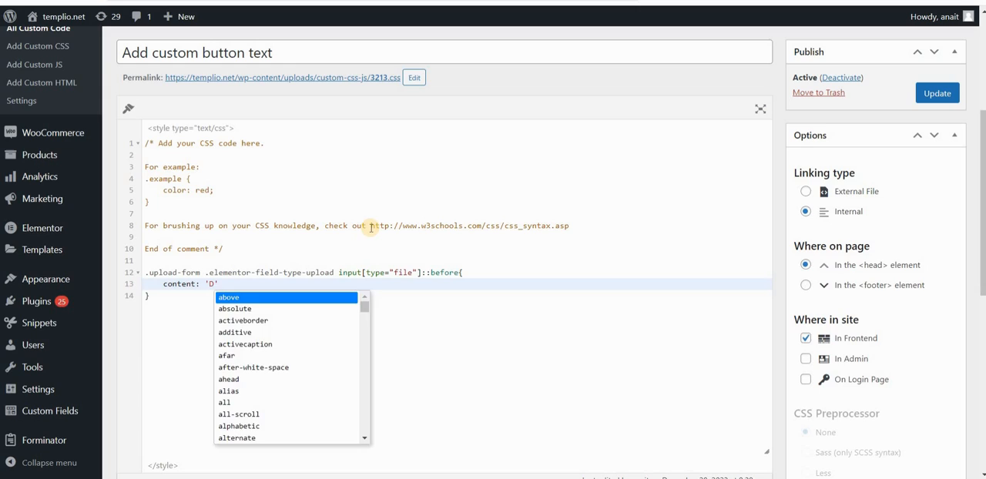
{"action": "type", "text": "Browse files"}
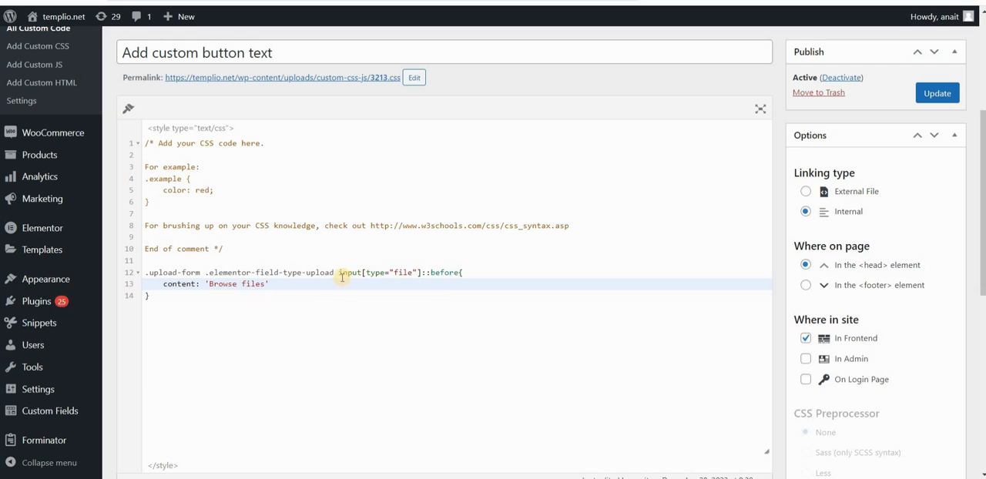
{"action": "mouse_move", "coordinate": [323, 282]}
{"action": "type", "text": ";"}
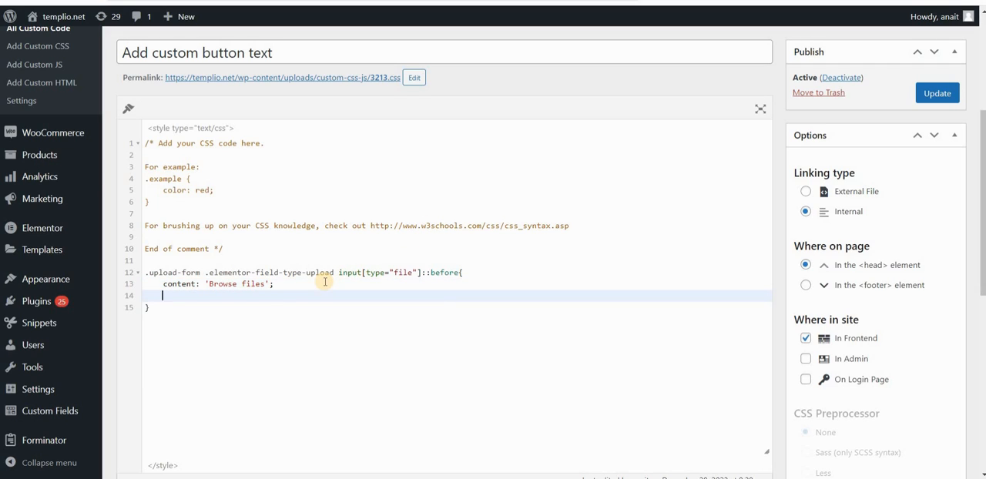
{"action": "type", "text": "background-color:"}
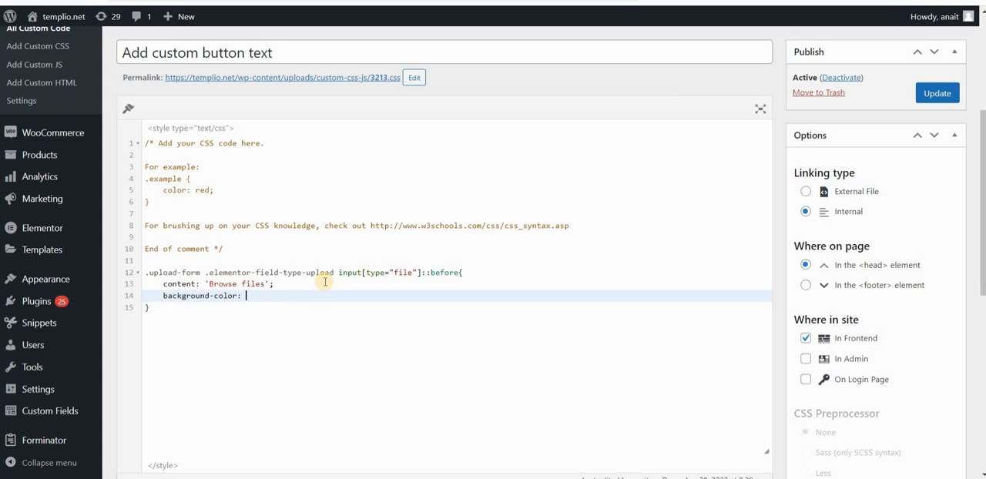
{"action": "type", "text": "grey"}
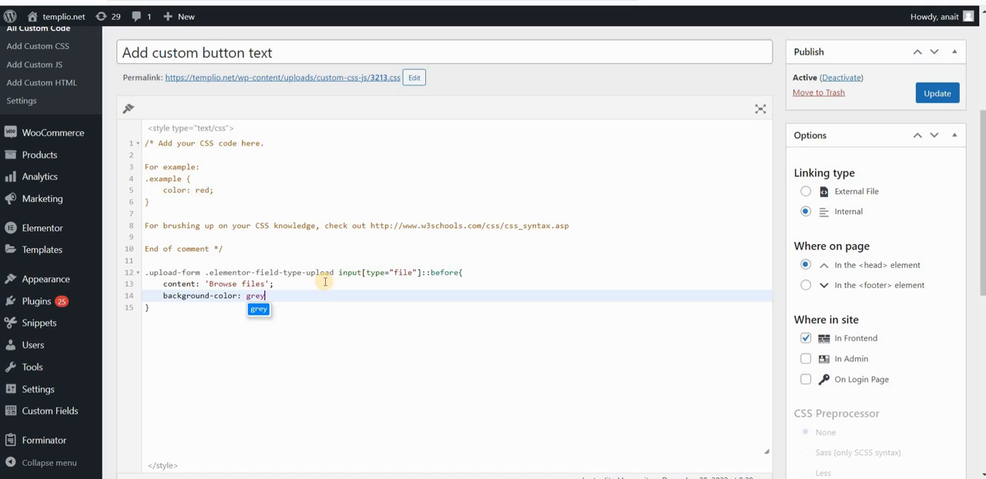
{"action": "key", "text": "Enter"}
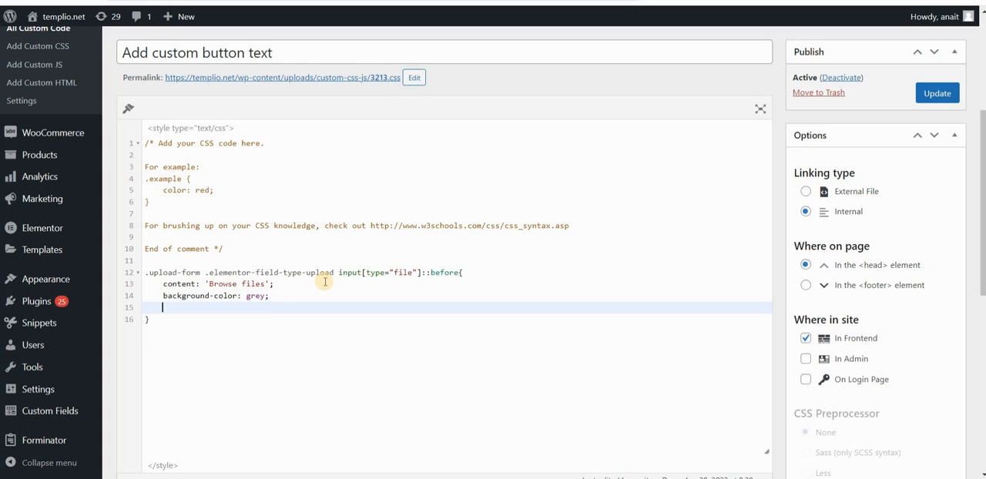
{"action": "type", "text": "padding:"}
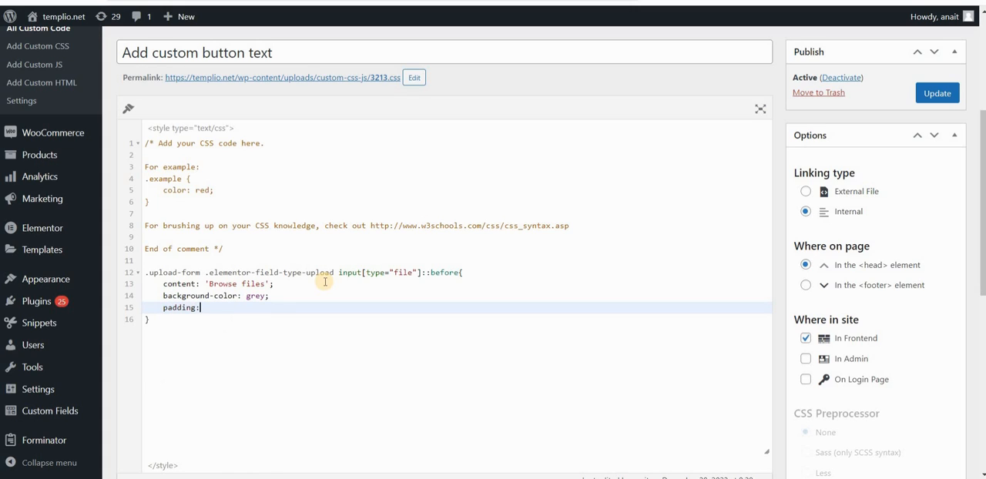
{"action": "type", "text": "10px"}
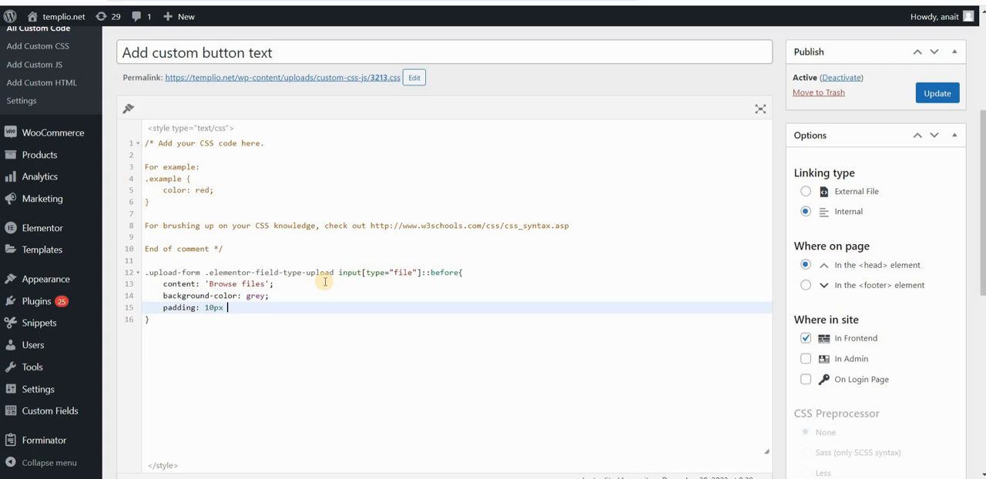
{"action": "type", "text": "15px"}
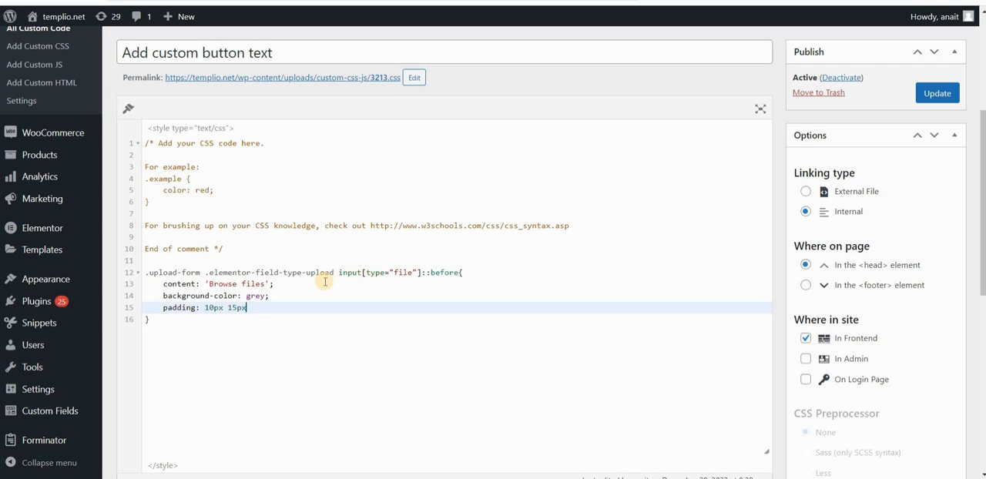
{"action": "type", "text": "border-radius"}
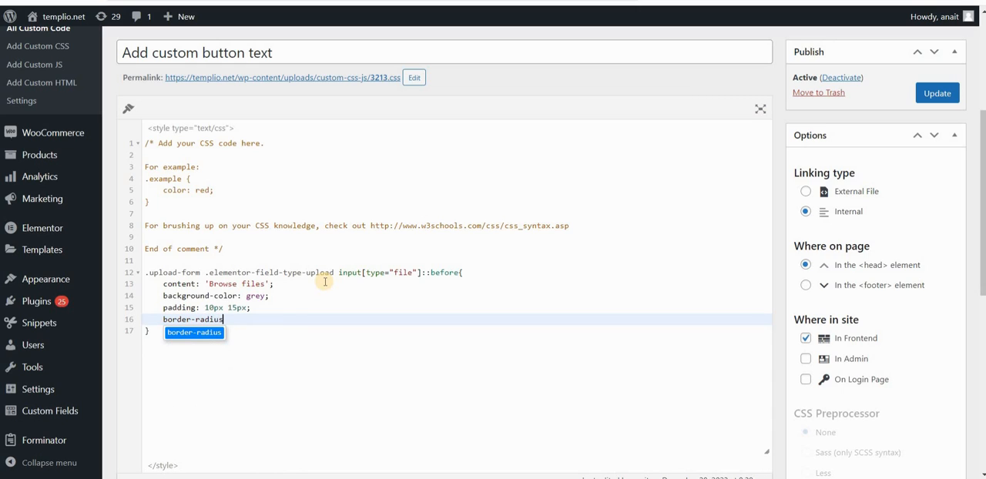
{"action": "type", "text": ": 20px;"}
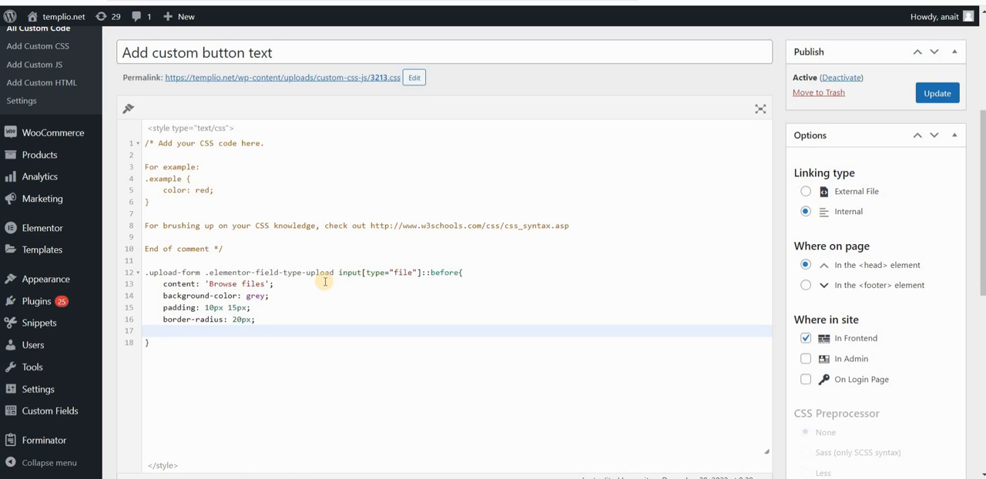
- Add white 14px 'Open Sans' text, font-weight 600 and line-height 3em !important, then save the CSS
{"action": "left_click", "coordinate": [162, 330]}
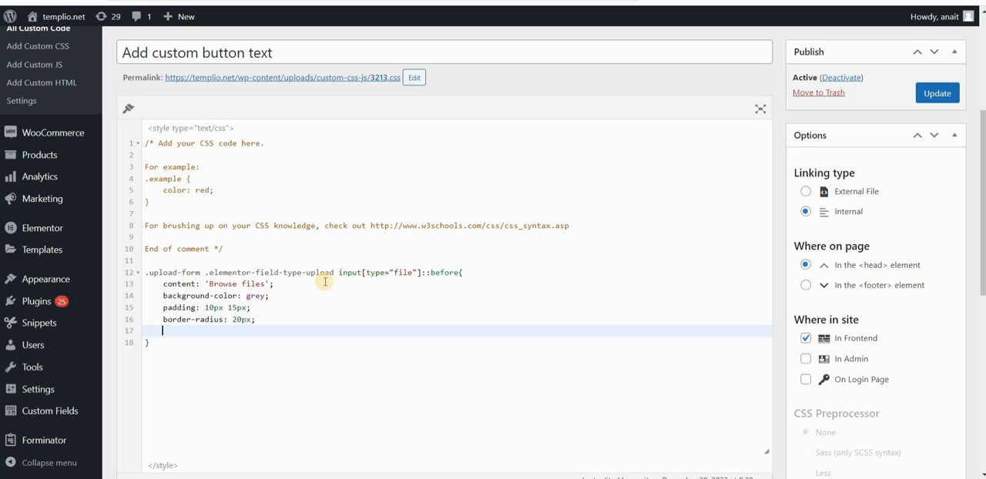
{"action": "type", "text": "color:"}
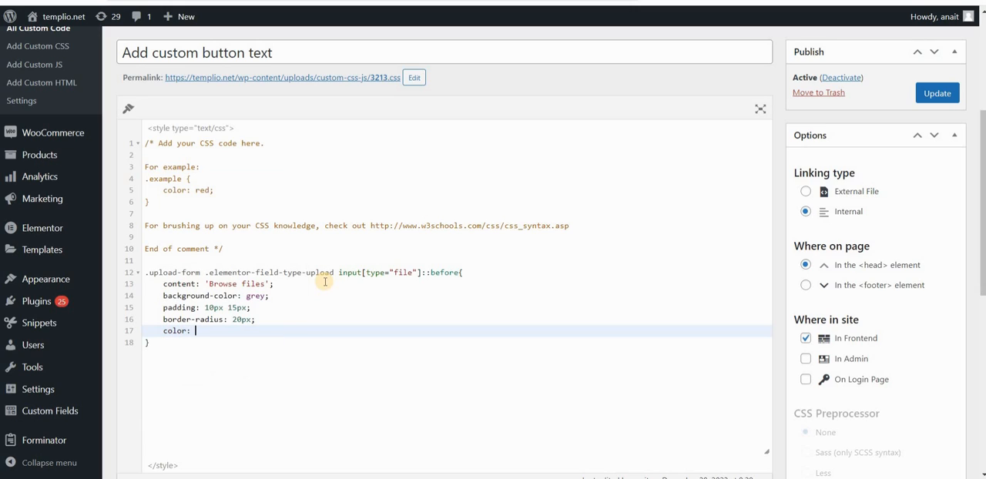
{"action": "type", "text": "white;"}
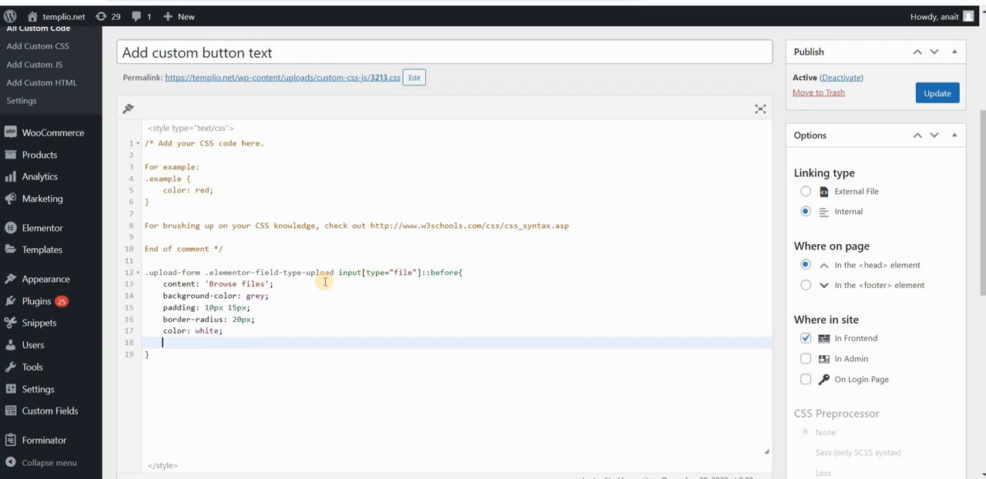
{"action": "type", "text": "font-size: 1"}
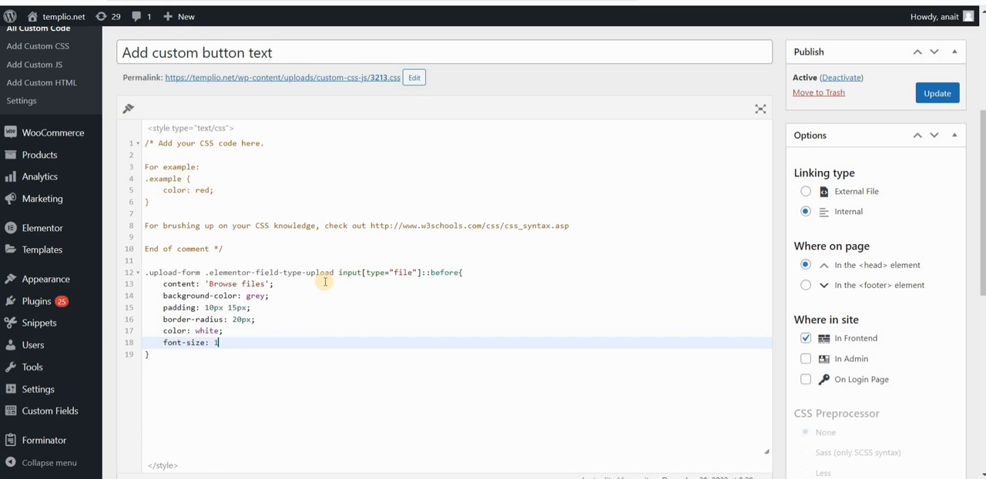
{"action": "type", "text": "4px;"}
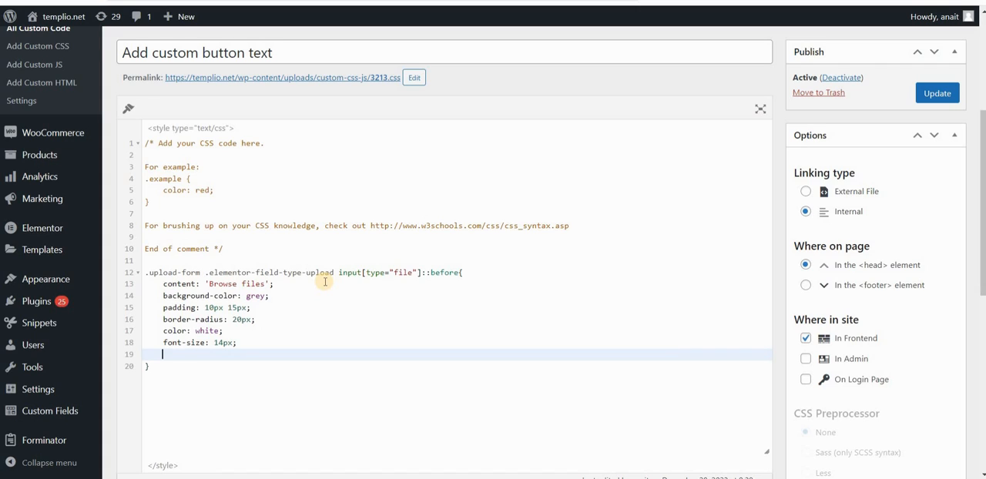
{"action": "type", "text": "font-family"}
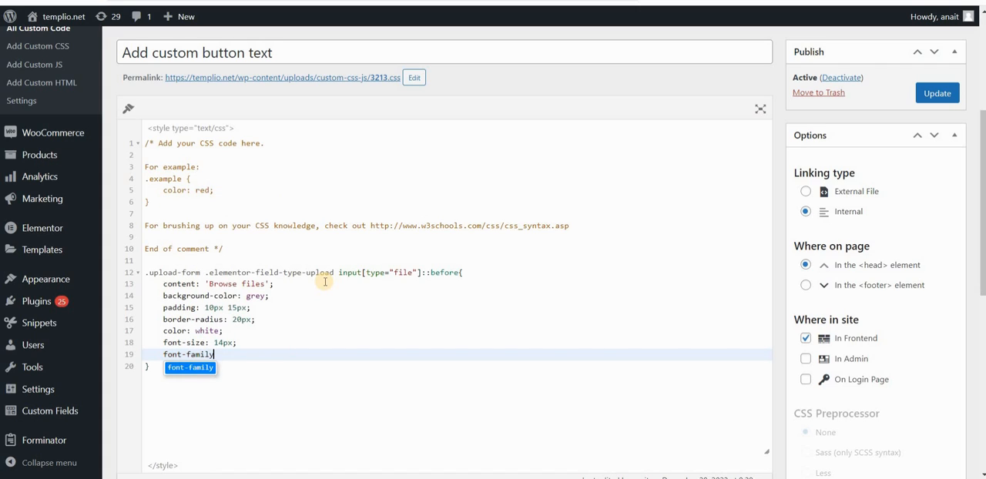
{"action": "type", "text": ": 'Open S"}
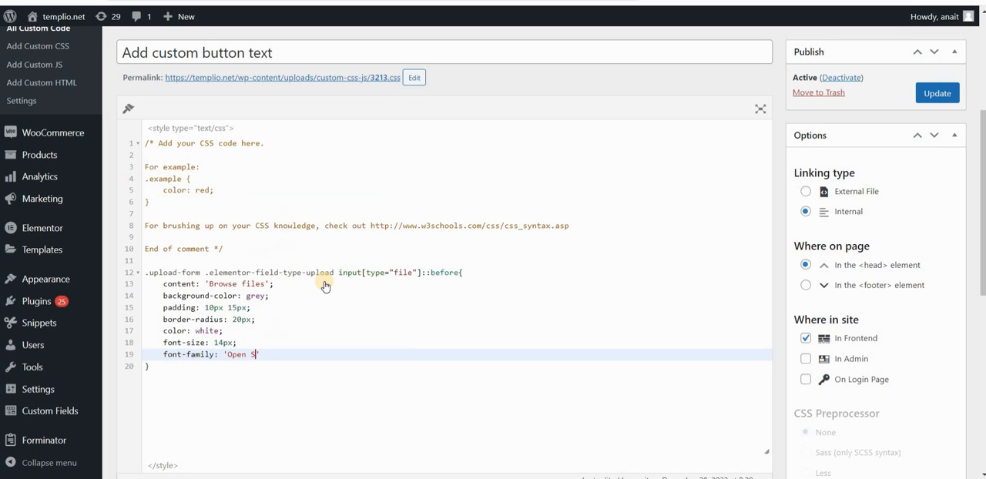
{"action": "type", "text": ", sans"}
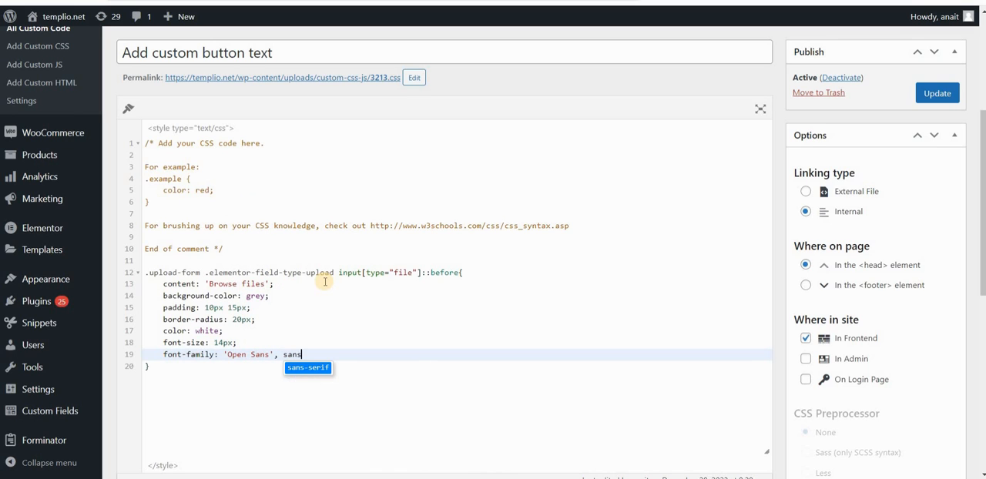
{"action": "type", "text": "font-weight: 6"}
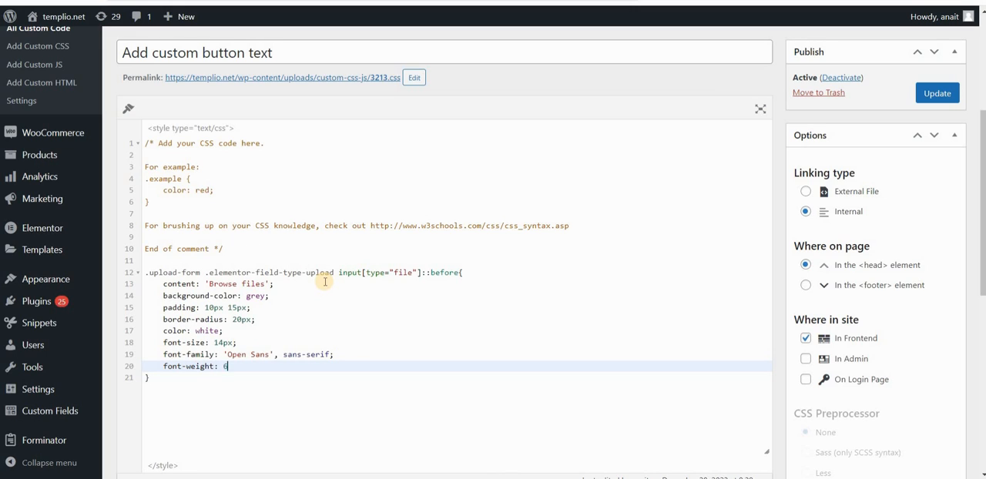
{"action": "type", "text": "00;"}
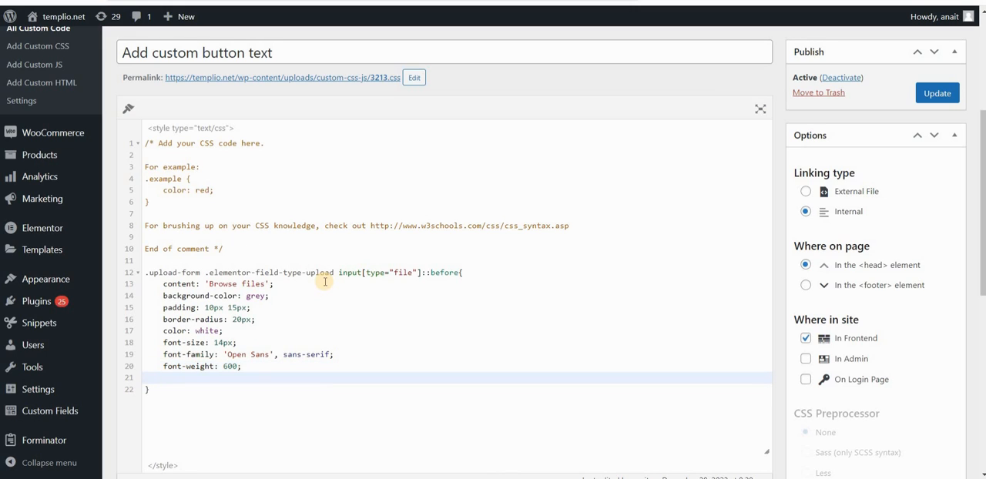
{"action": "type", "text": "line-height: 3em"}
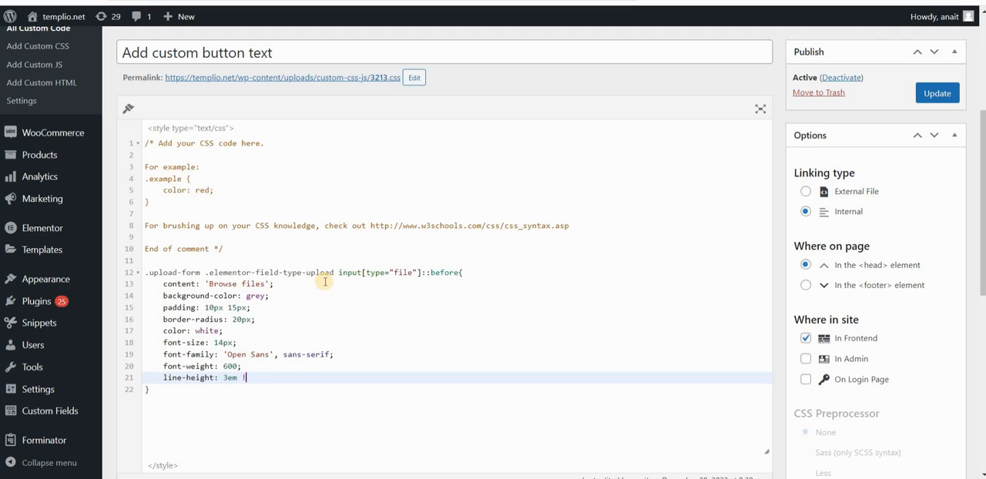
{"action": "type", "text": "!important;"}
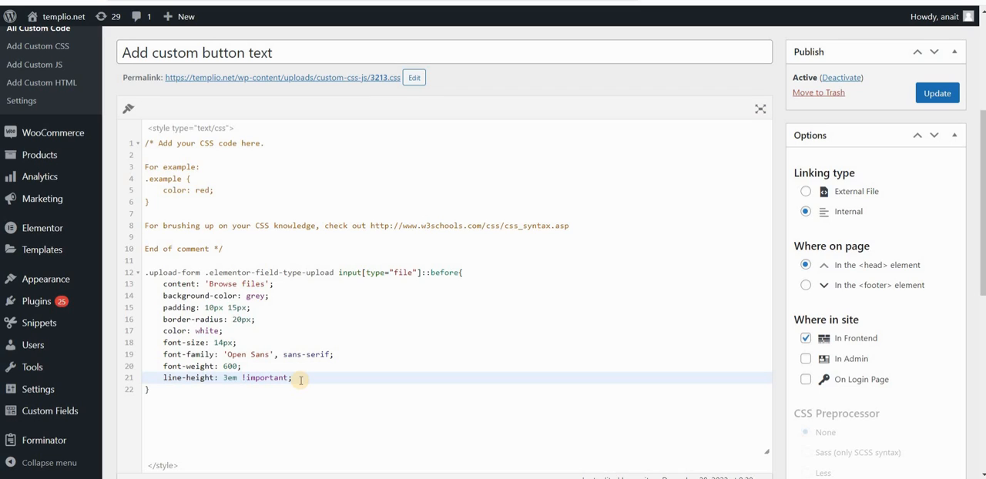
{"action": "left_click", "coordinate": [259, 377]}
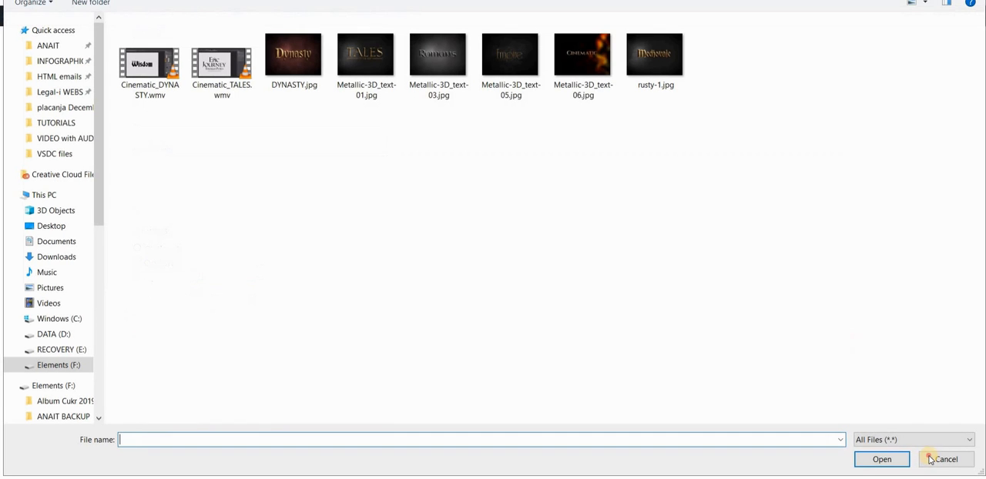
- Cancel the file picker opened from the form's new Browse files button
{"action": "left_click", "coordinate": [947, 459]}
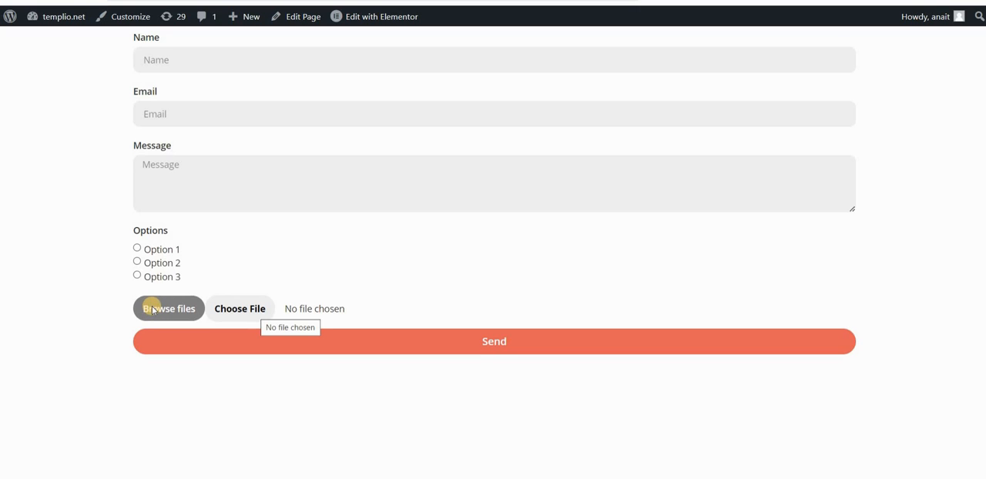
{"action": "mouse_move", "coordinate": [140, 311]}
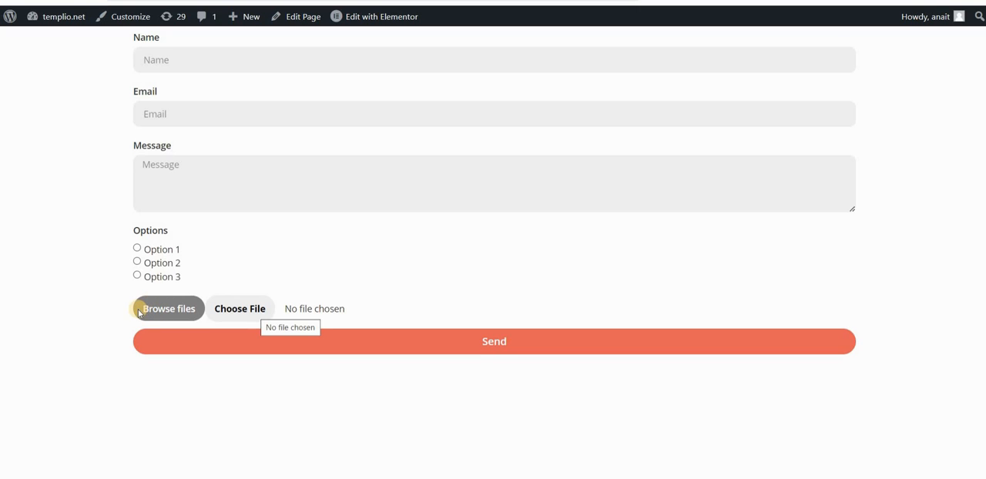
{"action": "mouse_move", "coordinate": [286, 311]}
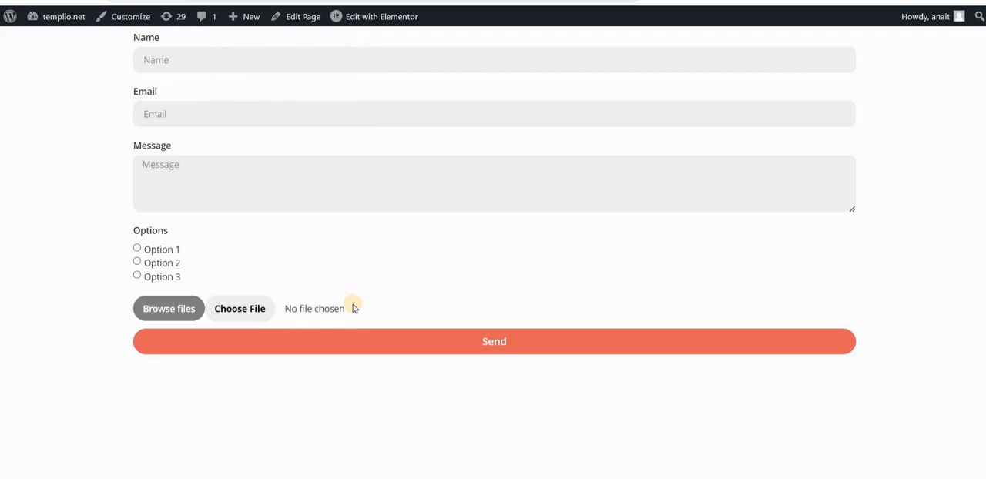
{"action": "mouse_move", "coordinate": [225, 7]}
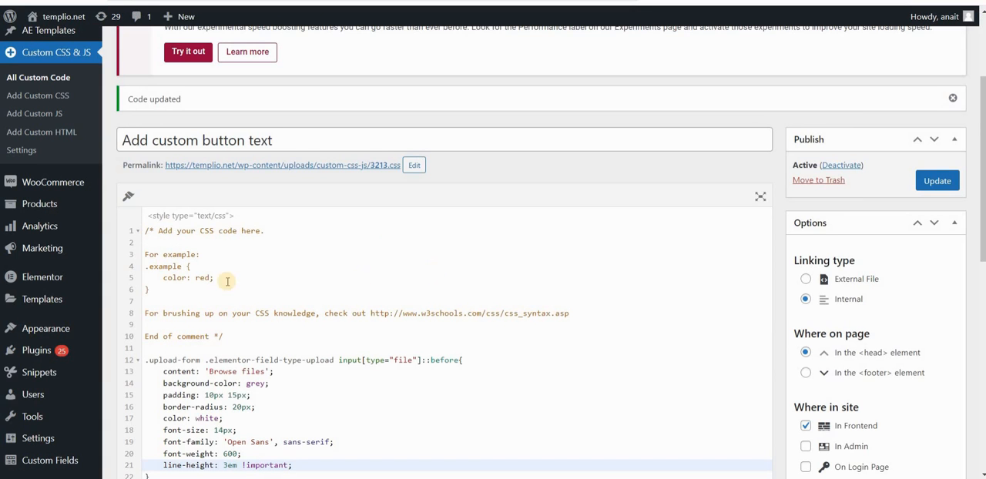
- Add an ::after rule with content 'You have not chosen any file yet'
{"action": "scroll", "scroll_direction": "down", "scroll_amount": 3}
{"action": "type", "text": ".upload-form .elementor-field-type-upload input[type=\"file"}
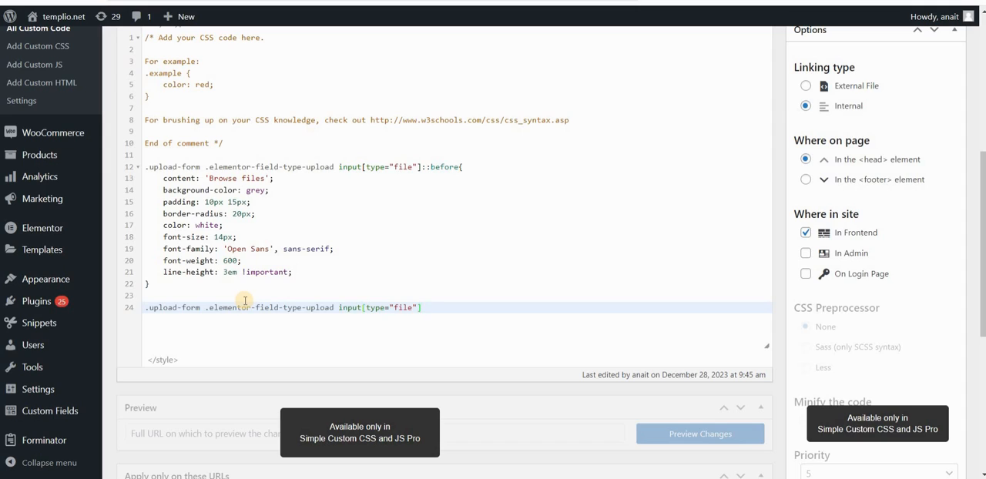
{"action": "type", "text": "::after{"}
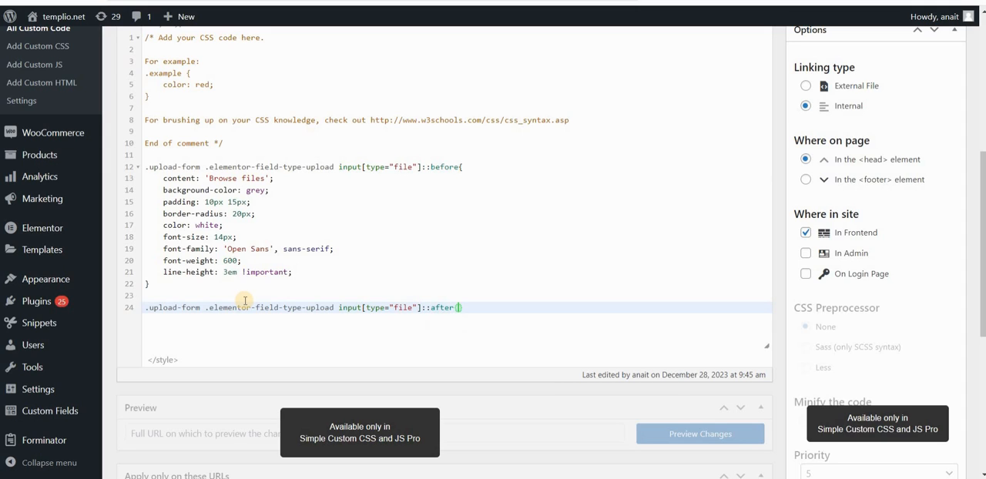
{"action": "type", "text": "content"}
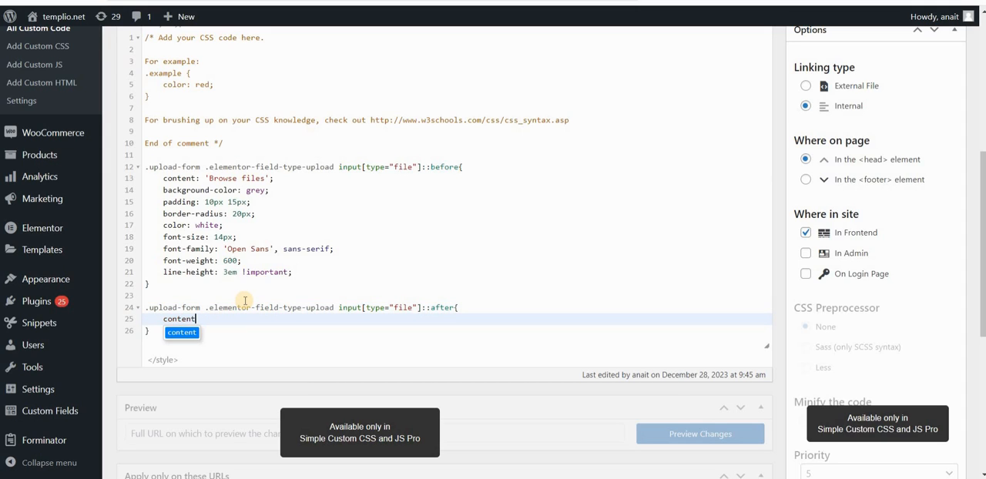
{"action": "type", "text": ": ''"}
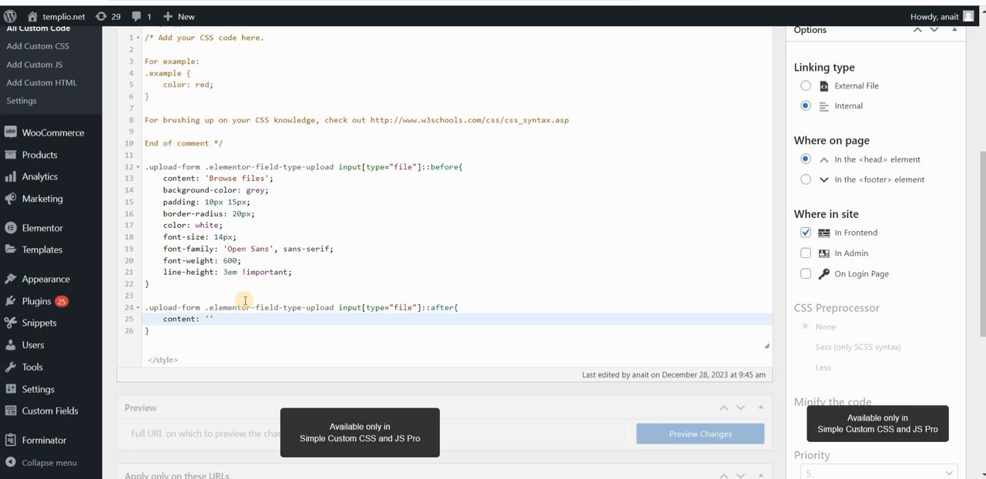
{"action": "type", "text": "You haven't"}
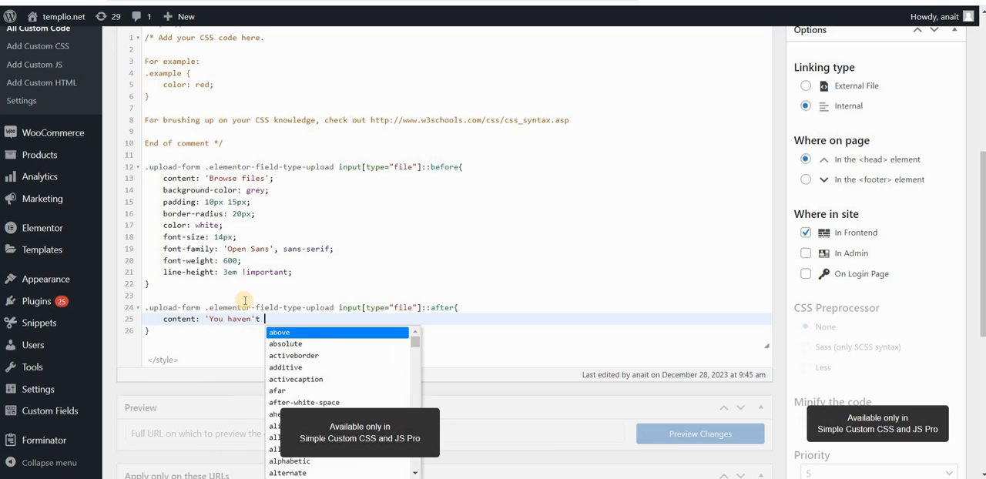
{"action": "type", "text": "chosen any file yet"}
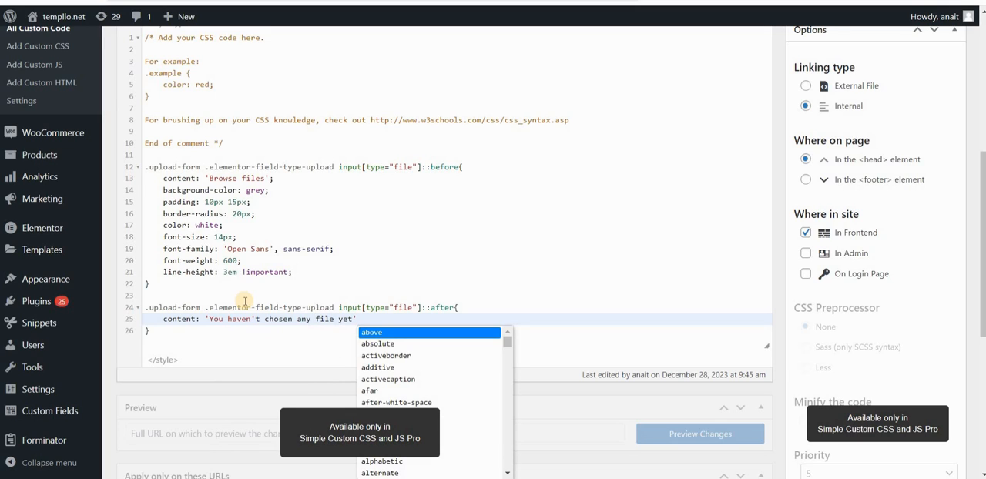
{"action": "left_click", "coordinate": [259, 319]}
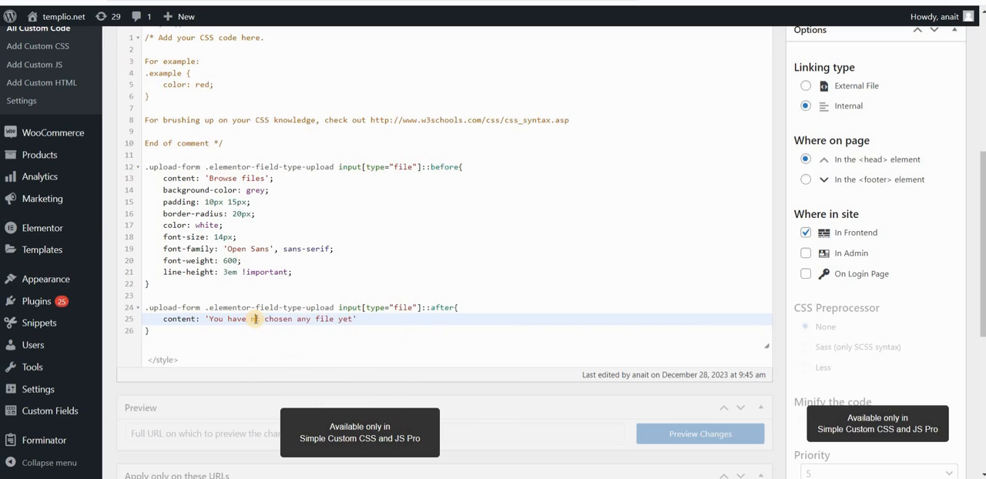
{"action": "type", "text": "not"}
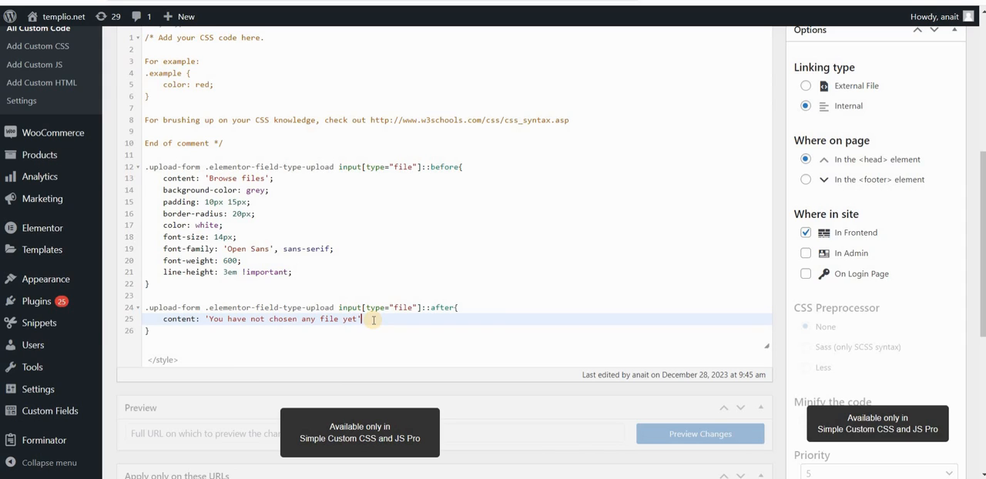
- Begin a font-size: 14px !important declaration in the ::after rule
{"action": "key", "text": "Enter"}
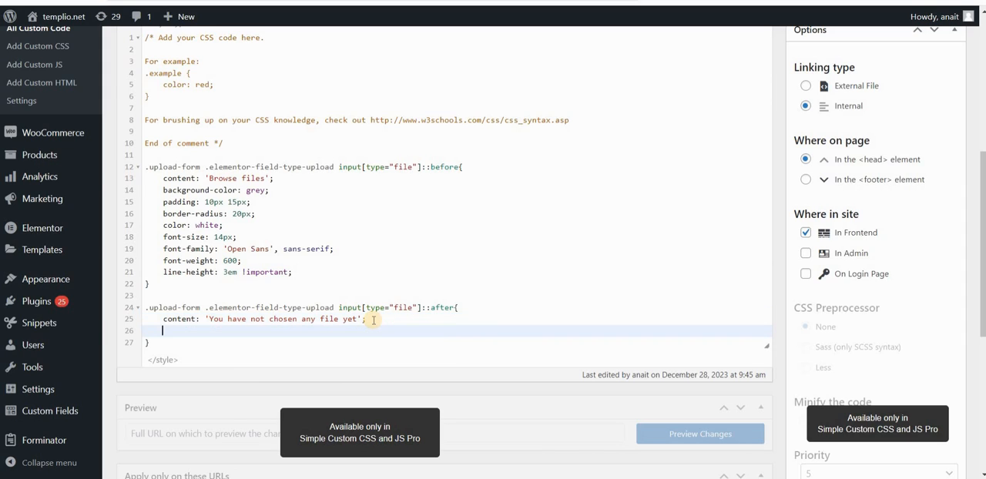
{"action": "type", "text": "font-size:"}
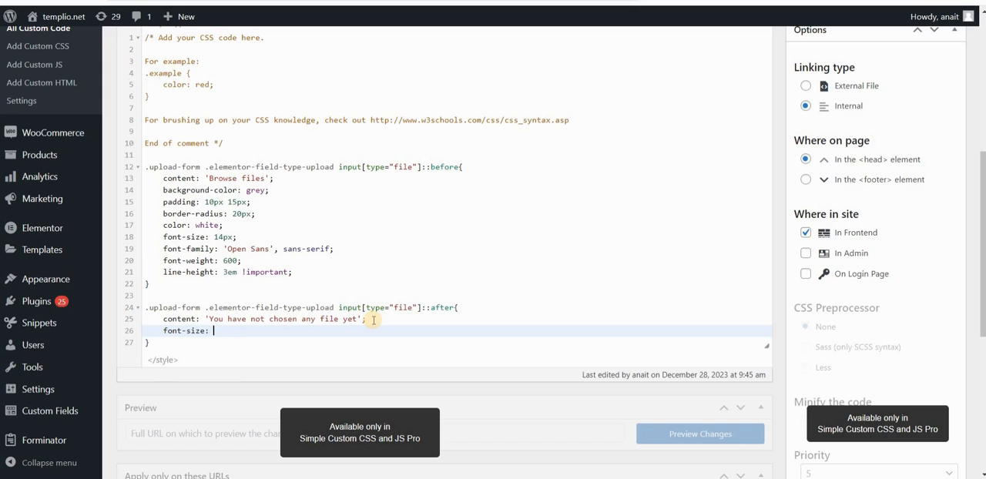
{"action": "type", "text": "14px !impor"}
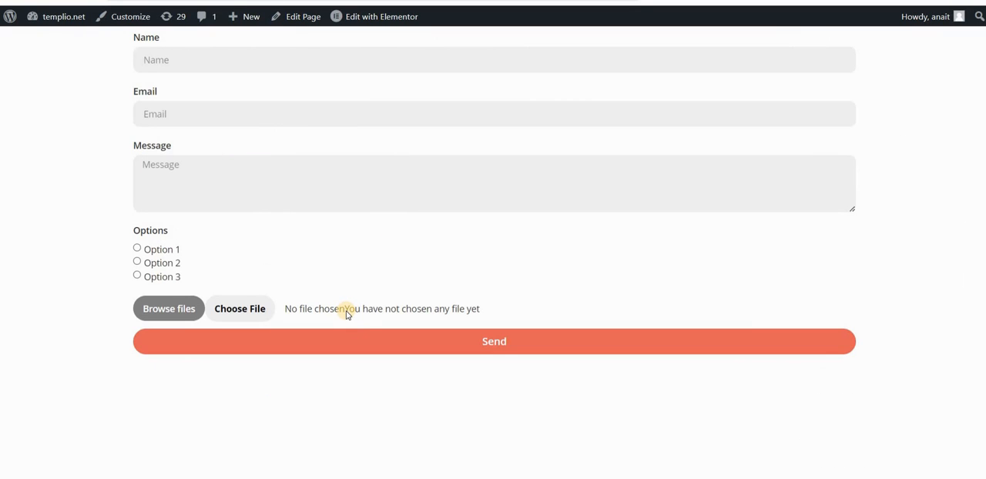
{"action": "mouse_move", "coordinate": [345, 308]}
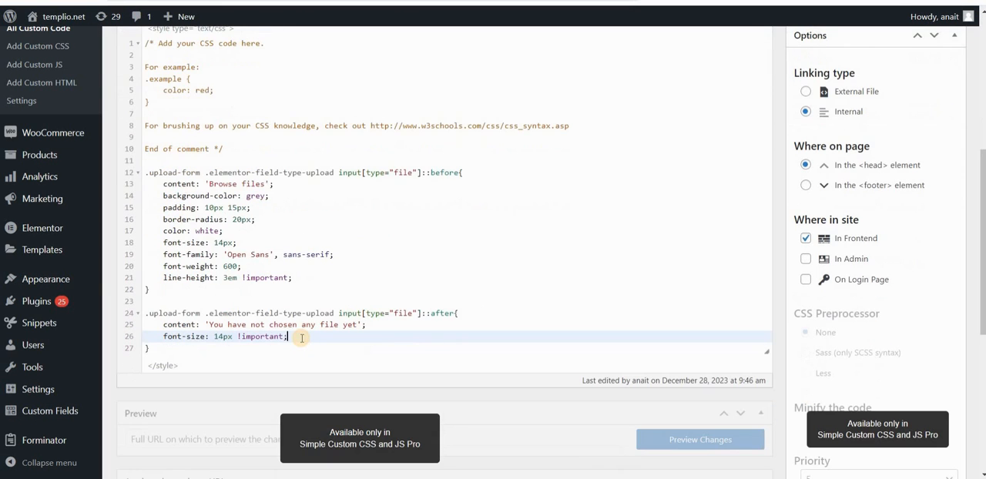
- Add padding-left: 10px to the ::after rule
{"action": "type", "text": "padding-left: 10"}
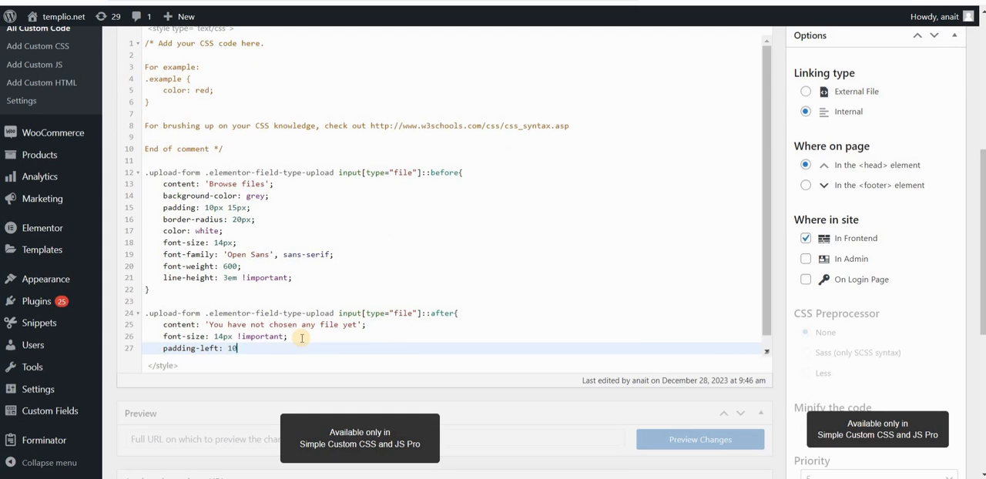
{"action": "type", "text": "px;"}
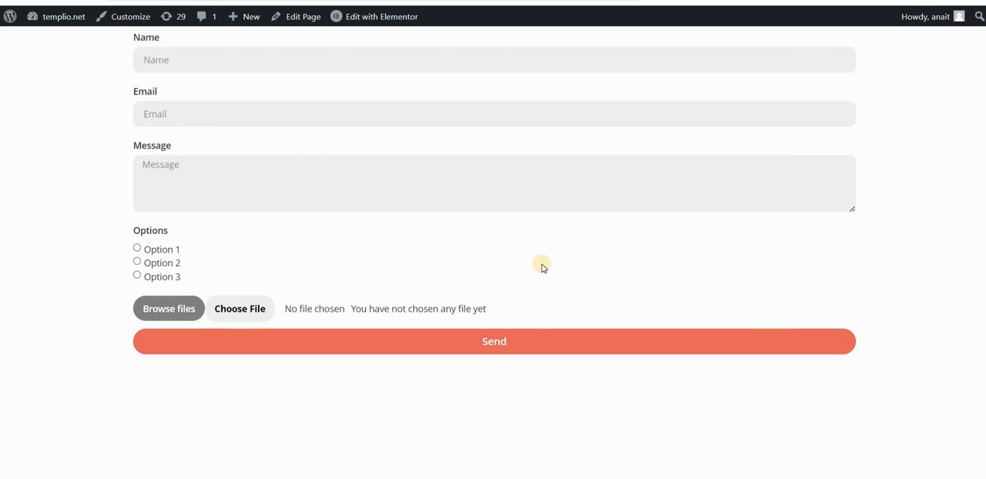
{"action": "mouse_move", "coordinate": [240, 308]}
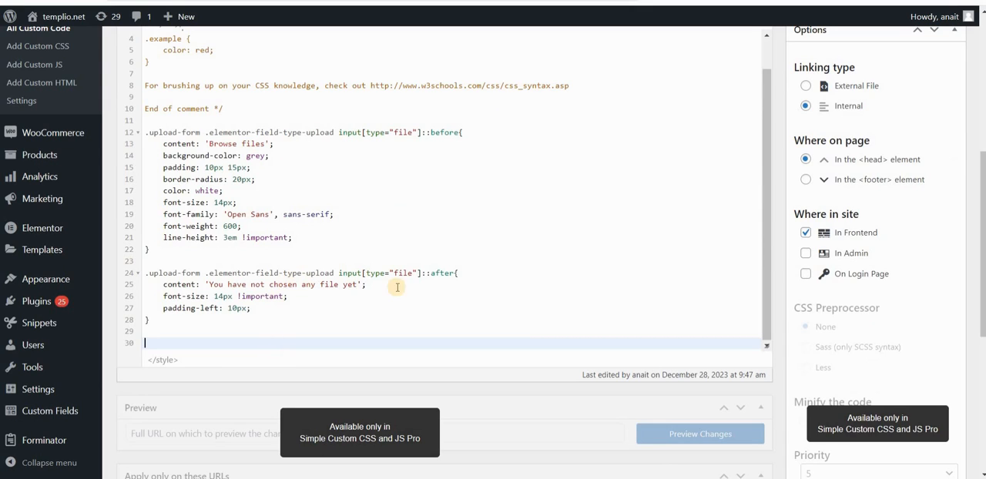
- Reuse the file input selector for a new rule with font-size: 0px and start another
{"action": "double_click", "coordinate": [378, 273]}
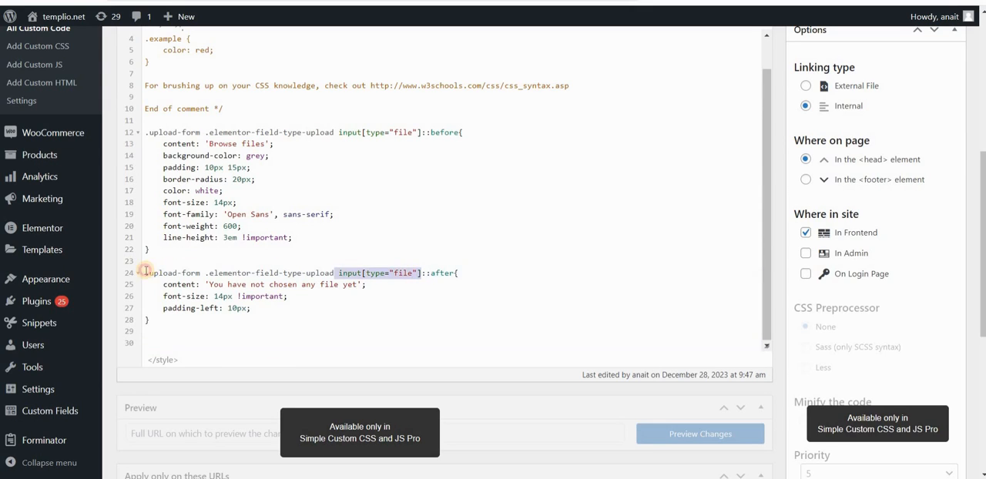
{"action": "type", "text": ".upload-form .elementor-field-type-upload input[type=\"file\"]{"}
{"action": "type", "text": "font-size: 0px;"}
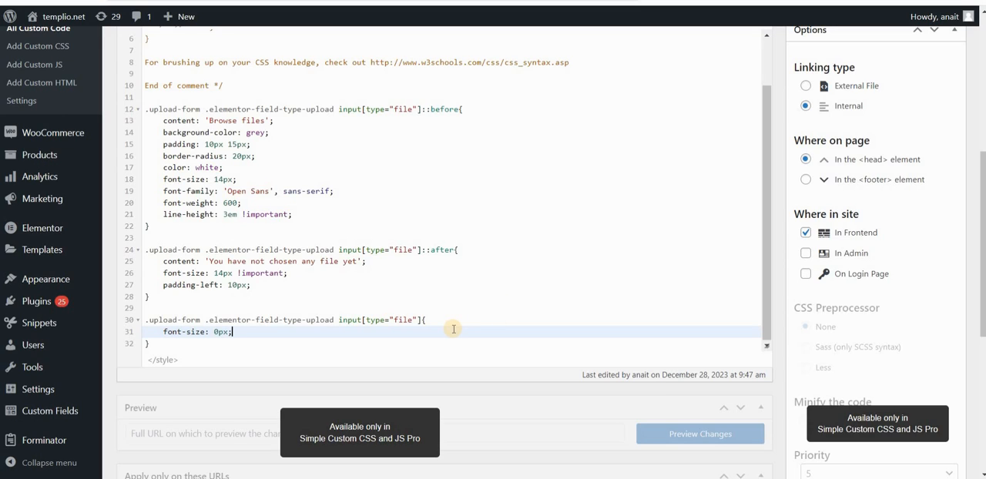
{"action": "mouse_move", "coordinate": [178, 343]}
{"action": "type", "text": ".upload-form .elementor-field-type-upload input[type=\"file"}
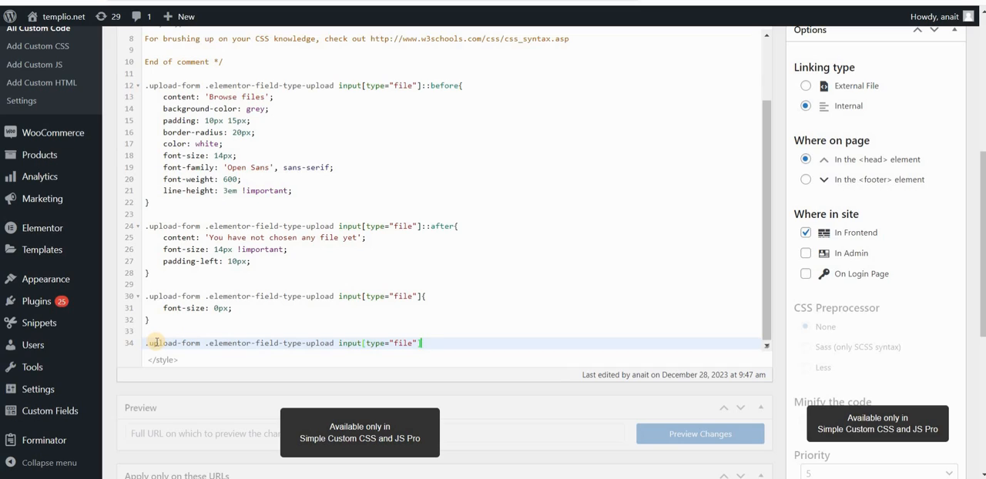
- Complete the ::file-selector-button rule with display: none to hide the default button
{"action": "type", "text": "::"}
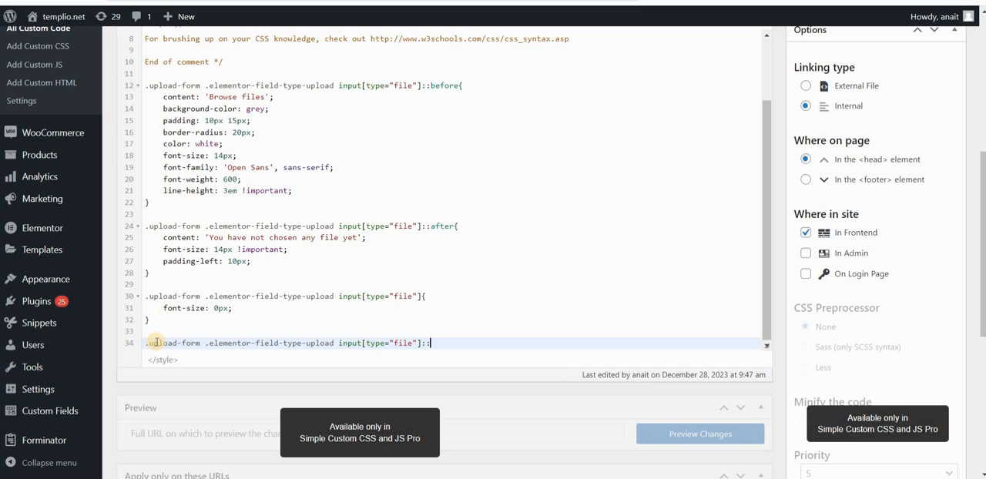
{"action": "type", "text": "file-sel"}
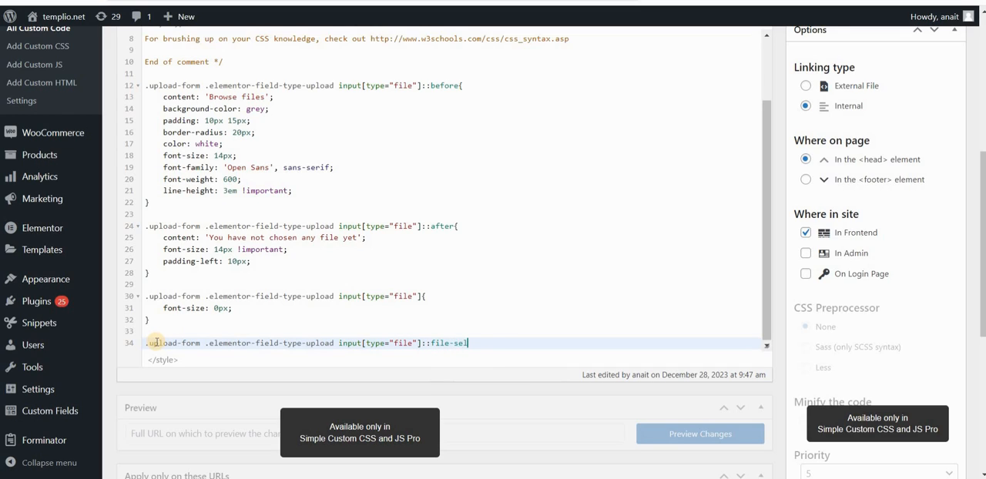
{"action": "type", "text": "ector-button{"}
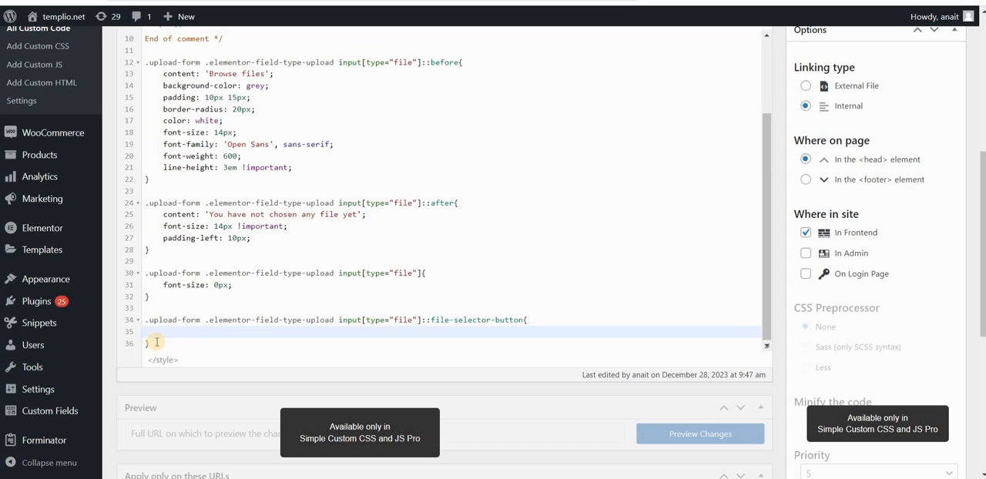
{"action": "left_click", "coordinate": [161, 332]}
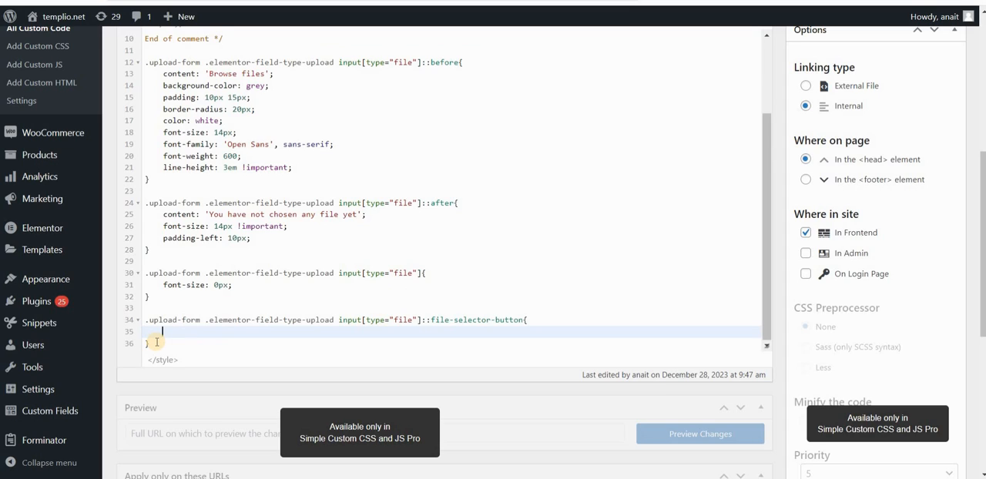
{"action": "type", "text": "disp"}
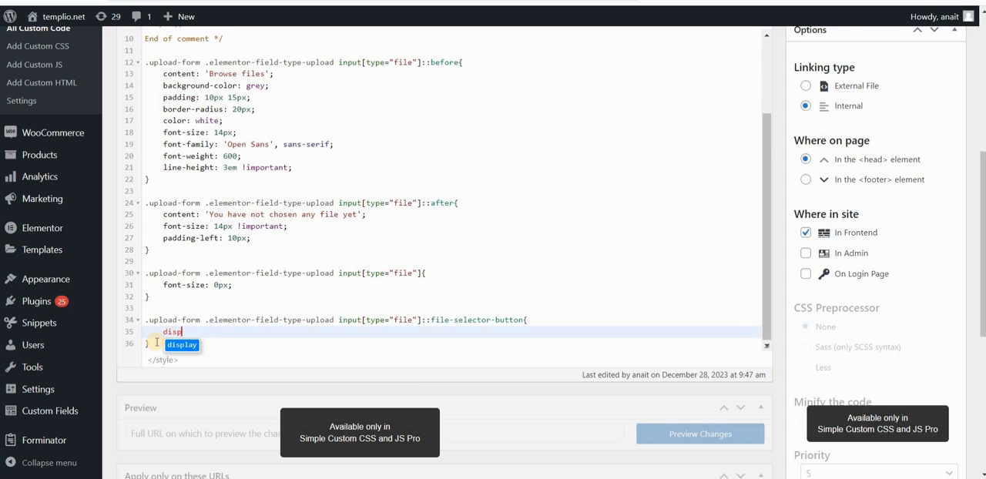
{"action": "type", "text": "lay: none;"}
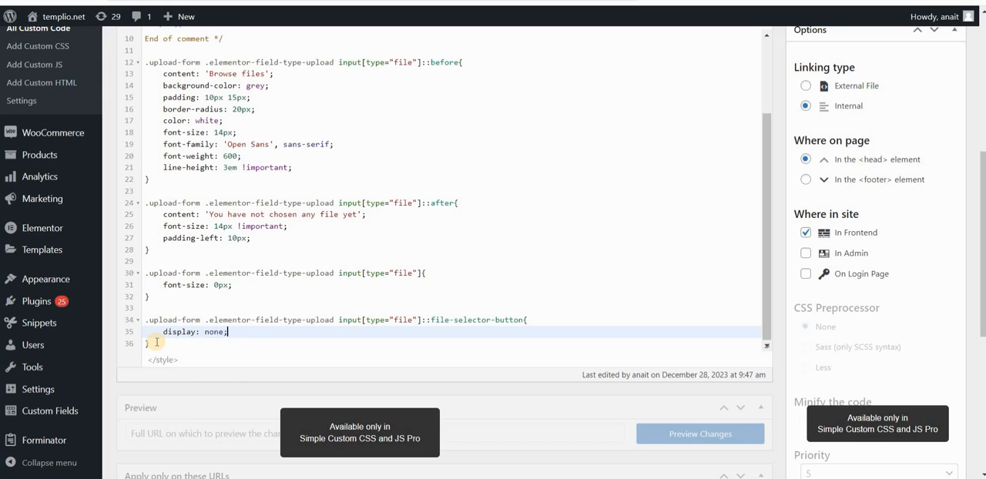